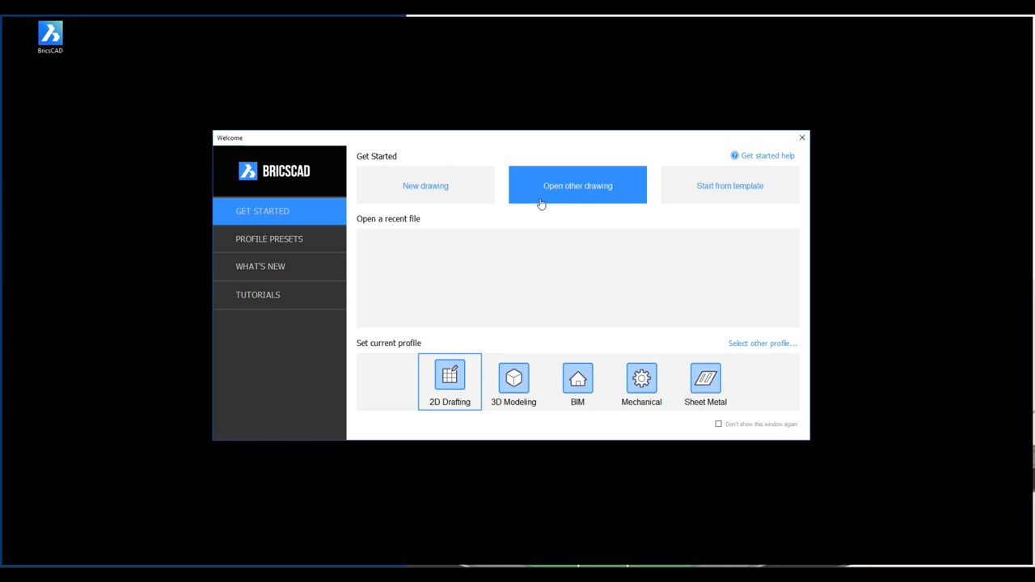
mouse_move(506, 410)
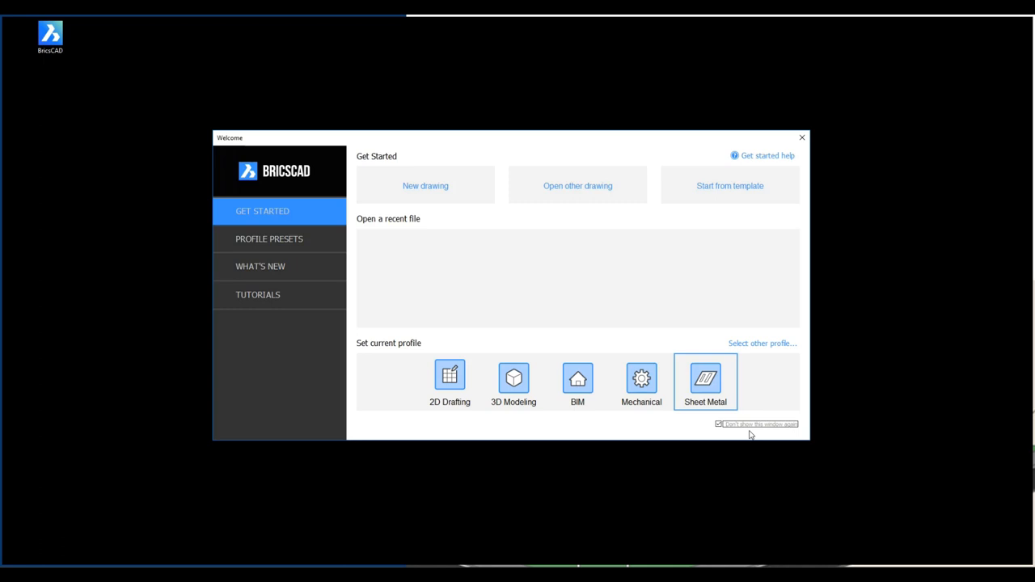
- Browse the welcome window's profiles, what's new and tutorials pages, then start a new blank drawing (Drawing1)
click(449, 382)
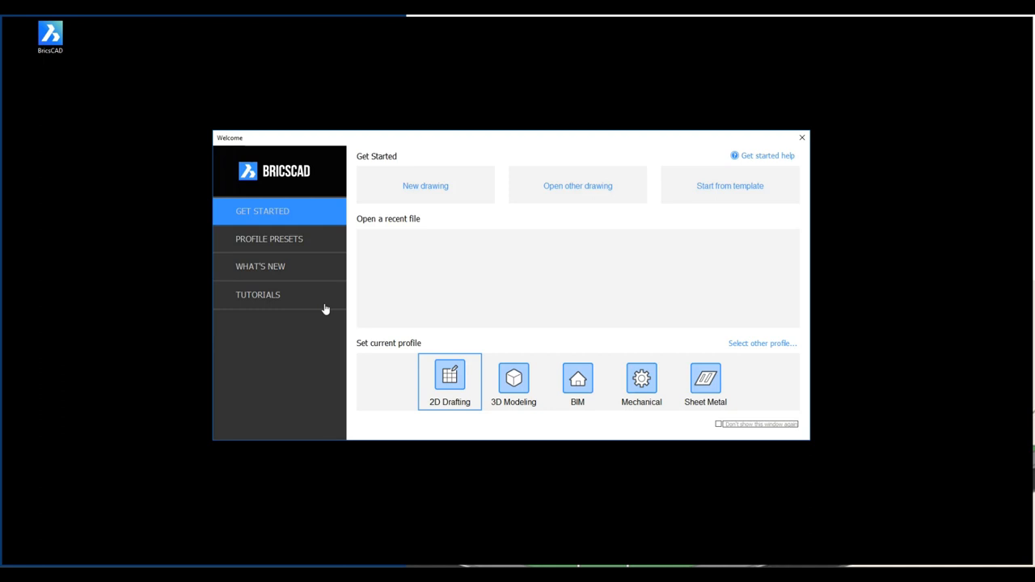
click(269, 239)
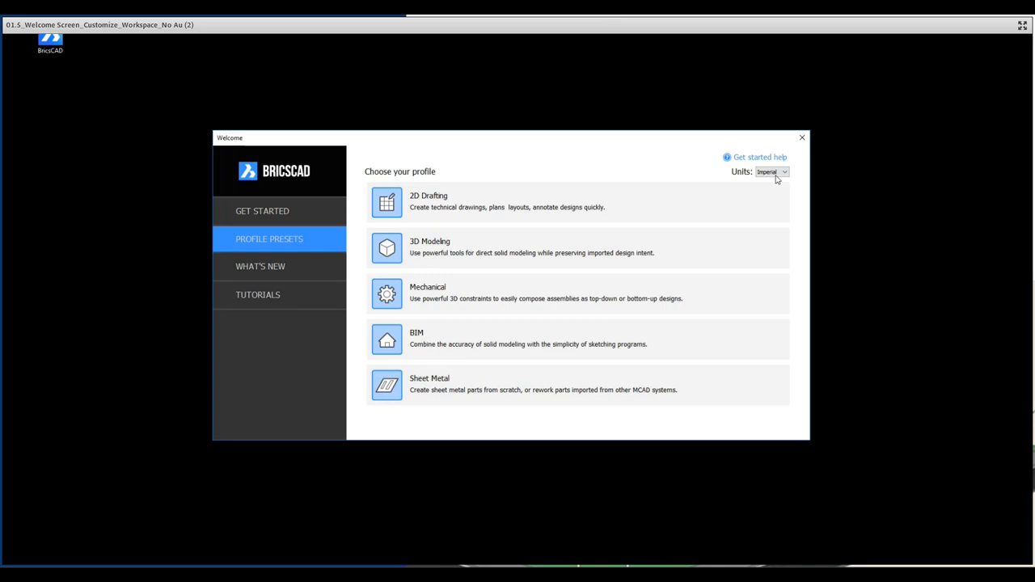
click(260, 266)
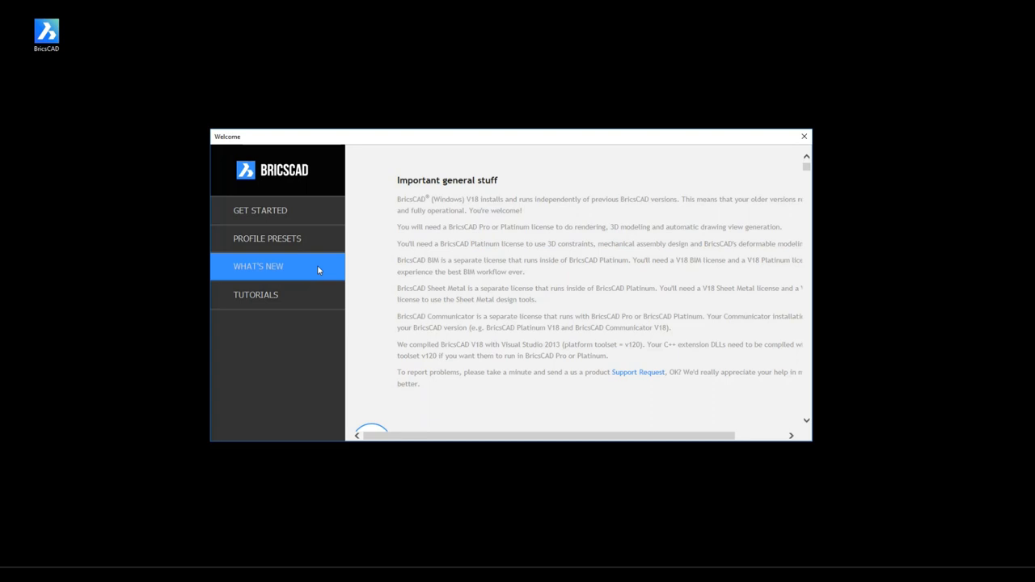
scroll(down, 3)
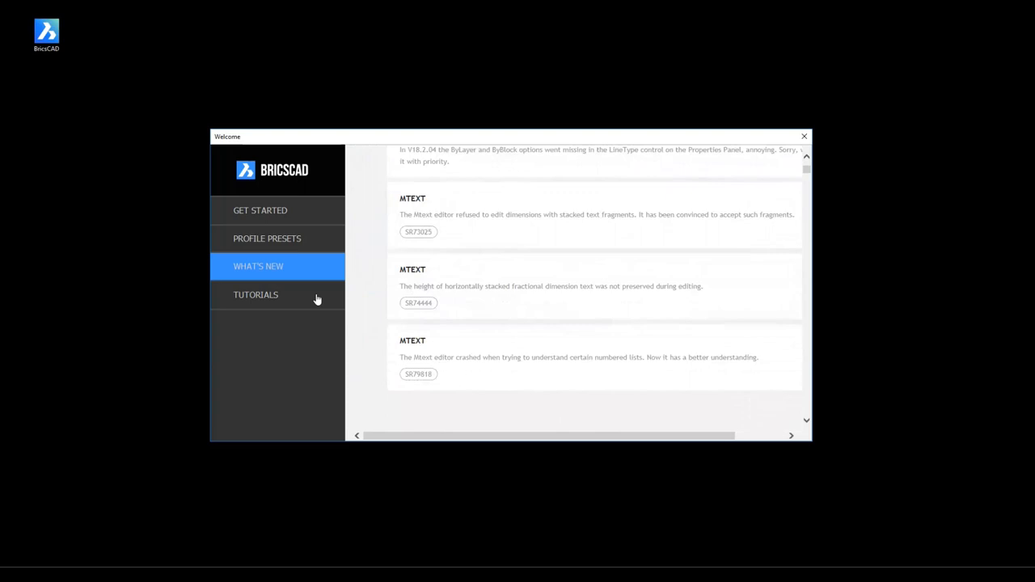
click(256, 295)
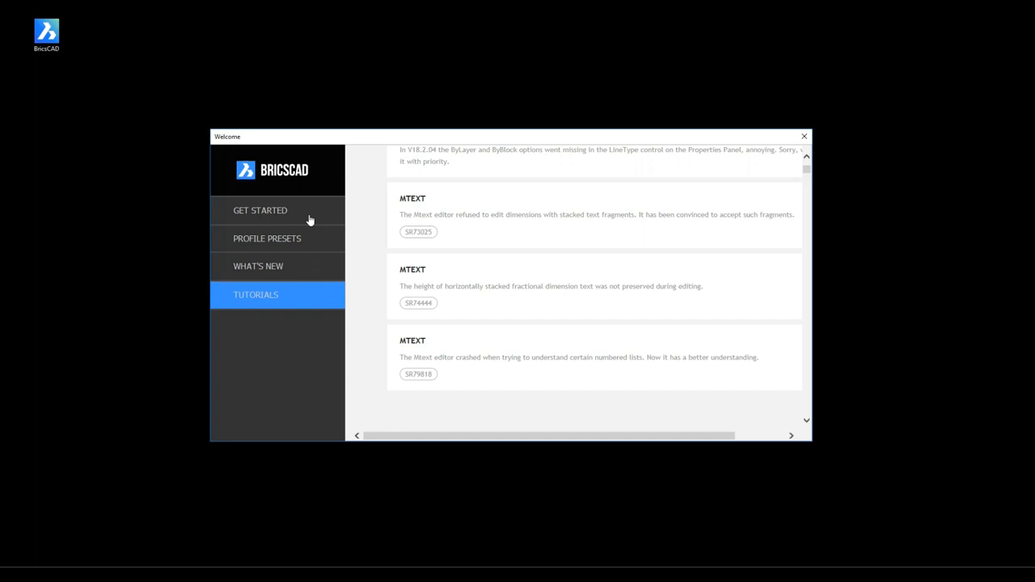
click(261, 210)
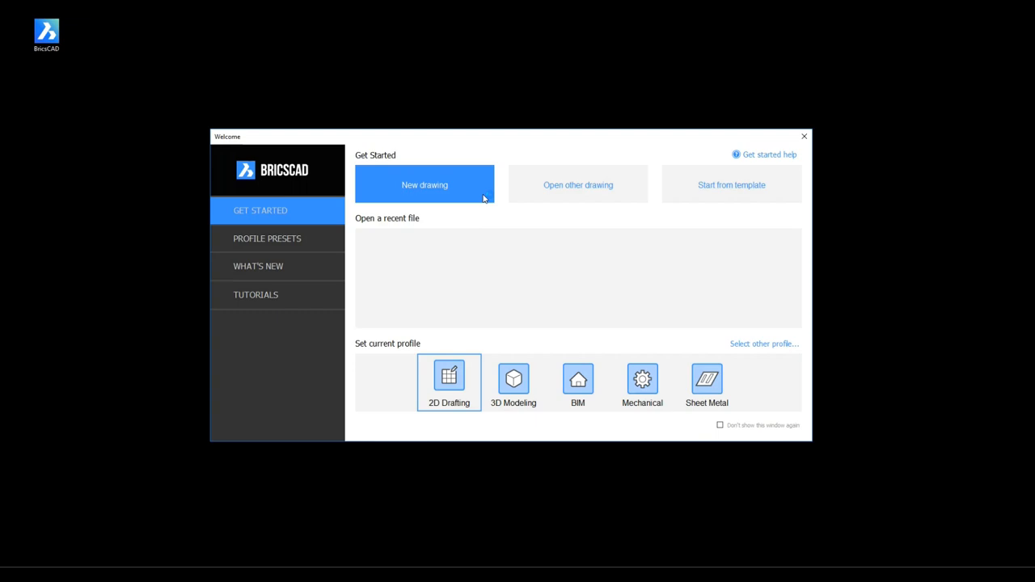
click(425, 184)
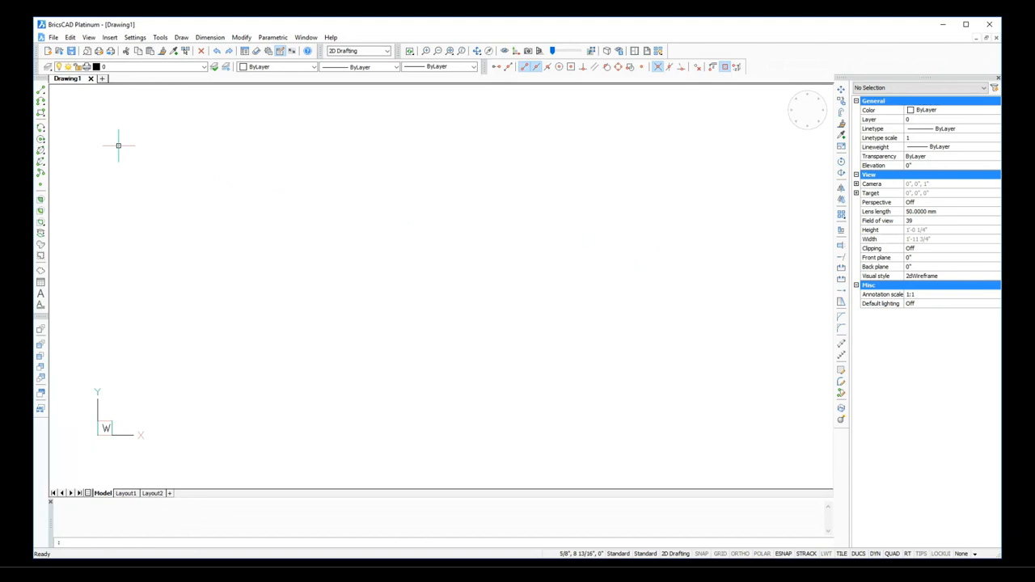
mouse_move(325, 257)
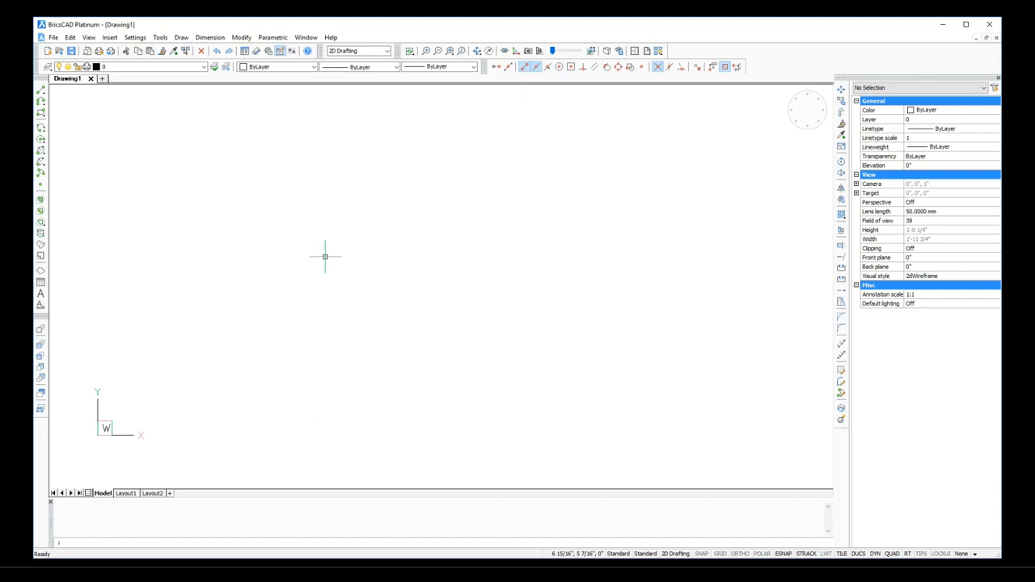
mouse_move(271, 191)
text(bk)
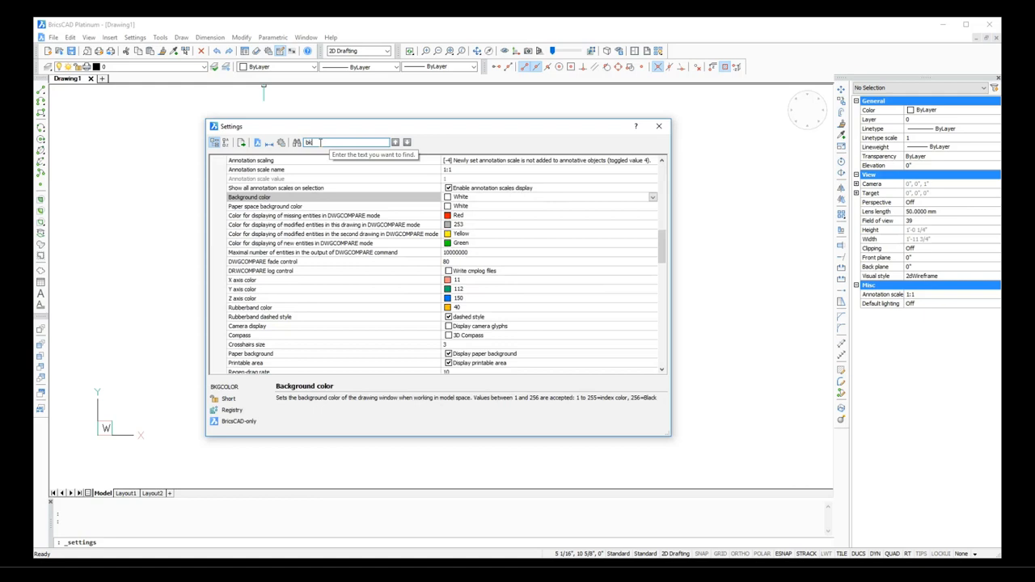
- Search Settings for 'bk' and set the model space background color to black
click(652, 196)
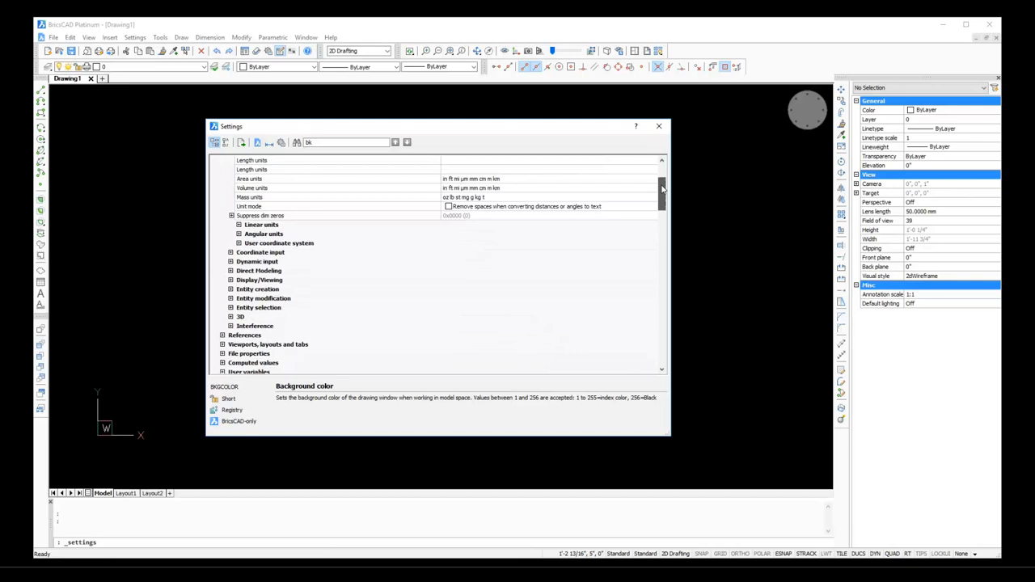
click(658, 126)
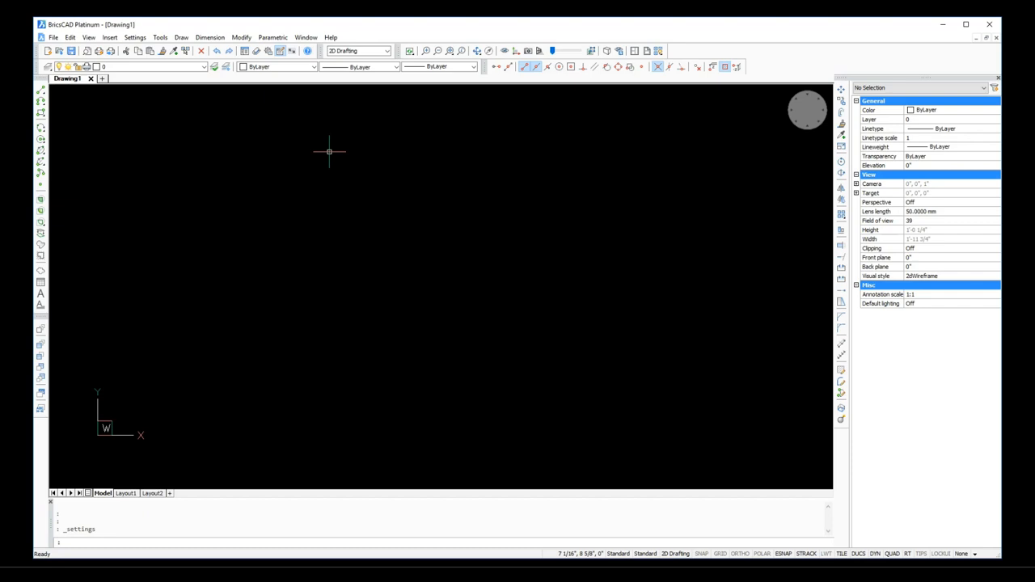
- Open all nine sample drawings from the DWGs OtherCAD folder as separate tabs
click(62, 50)
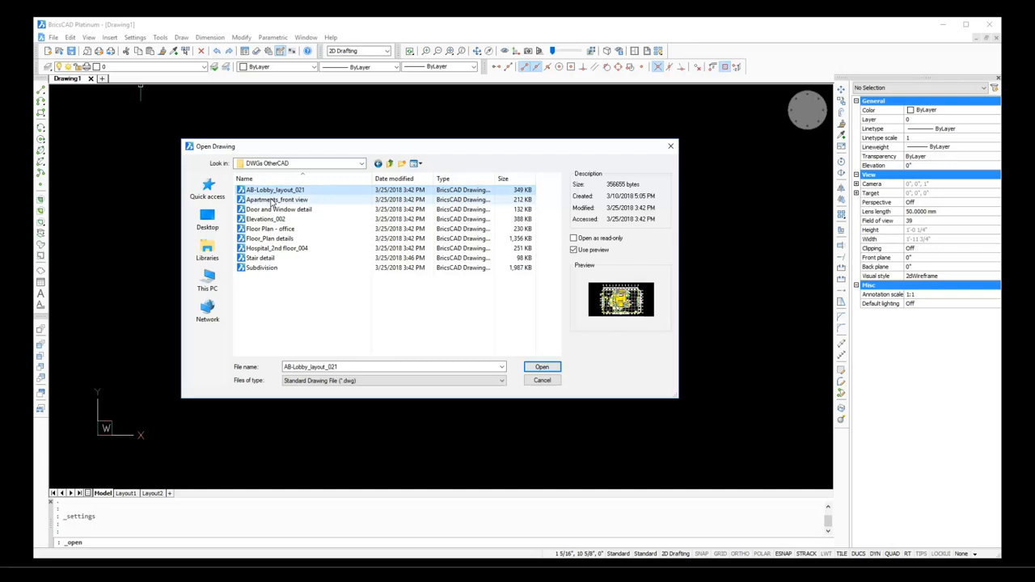
click(541, 366)
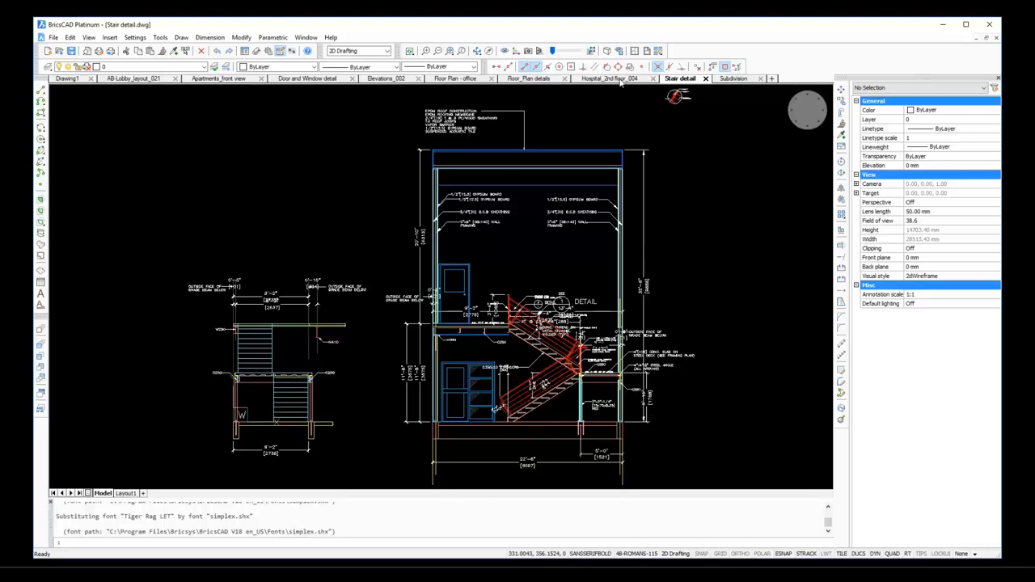
- Switch through the Elevations_002 tab to the AB-Lobby_layout_021 floor plan and zoom to its extents
click(386, 78)
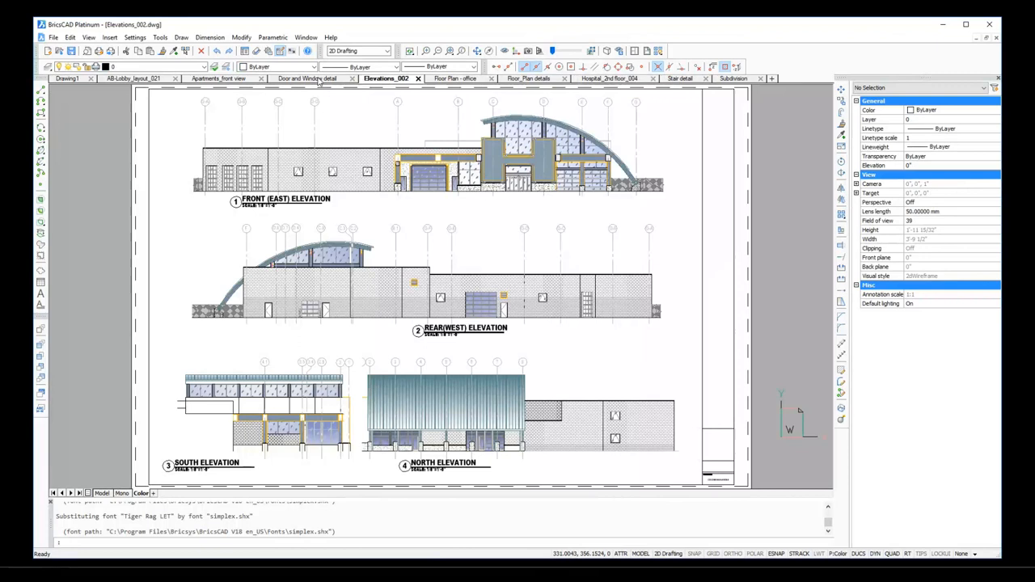
click(134, 79)
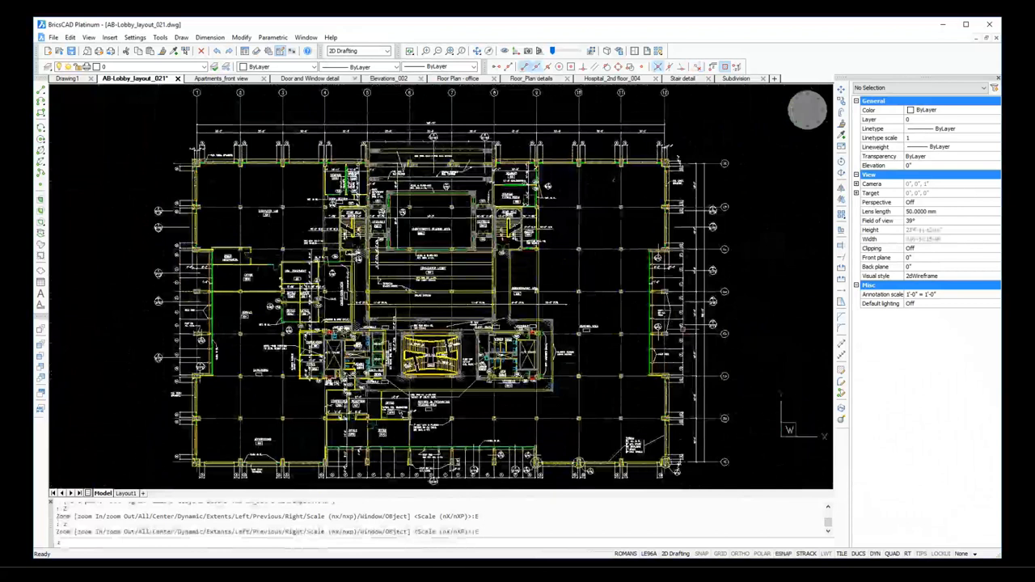
- Keep 2D Drafting as the current workspace and save the setup as a new workspace
click(386, 50)
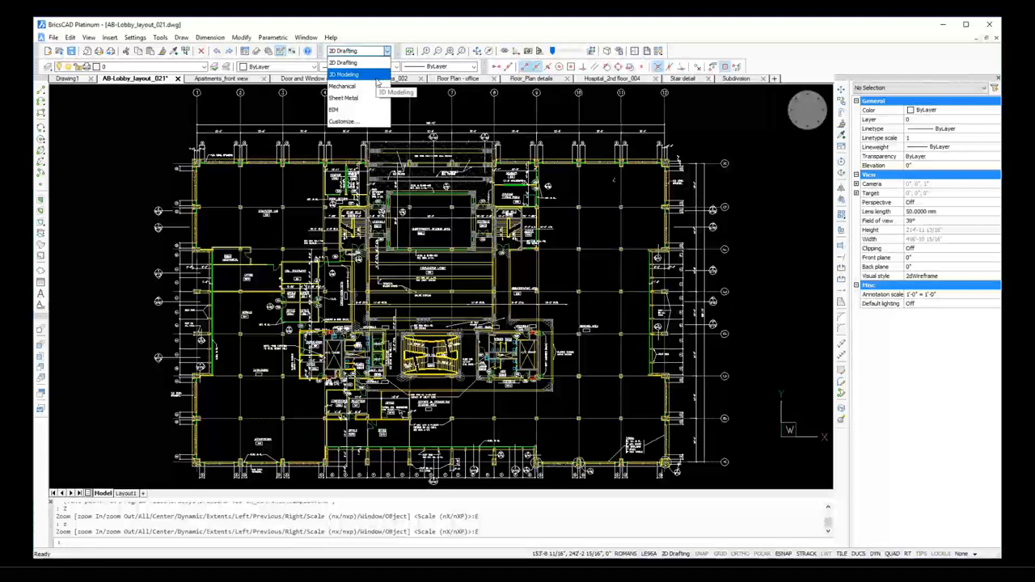
click(344, 50)
text(WORKSPACE)
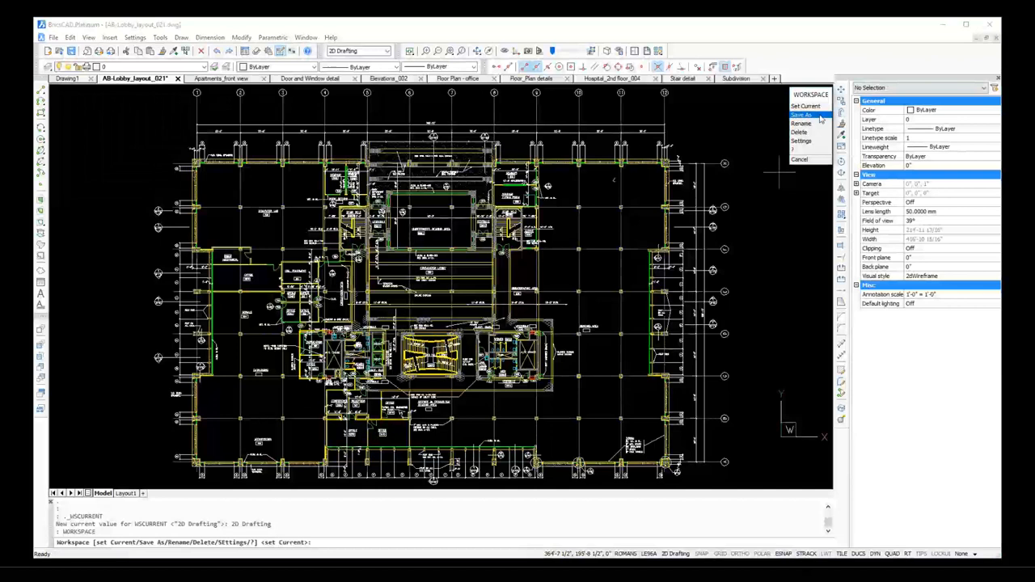
click(806, 114)
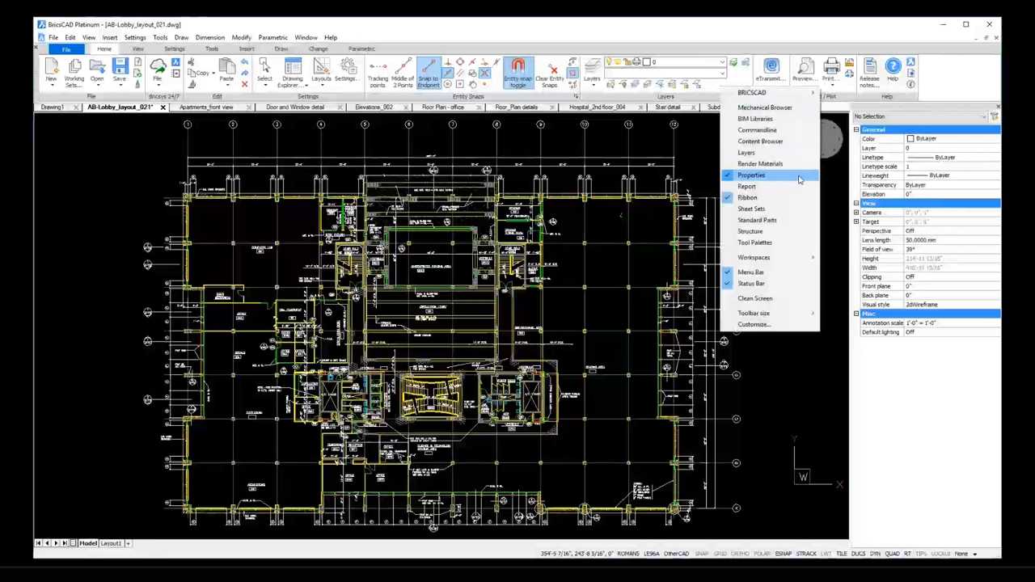
- Toggle the Properties panel from the toolbar context menu while switching to the ribbon interface
click(750, 176)
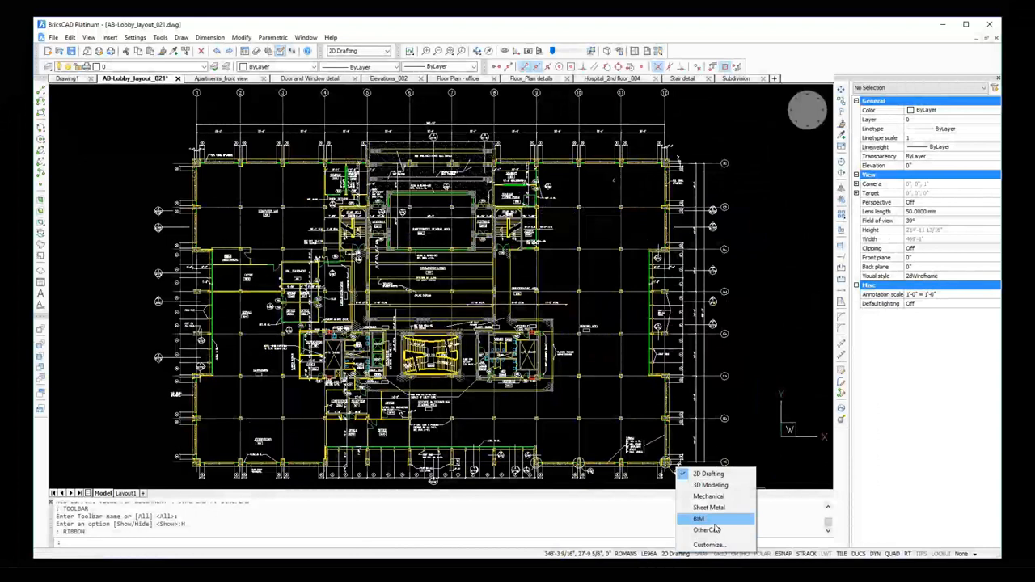
click(698, 518)
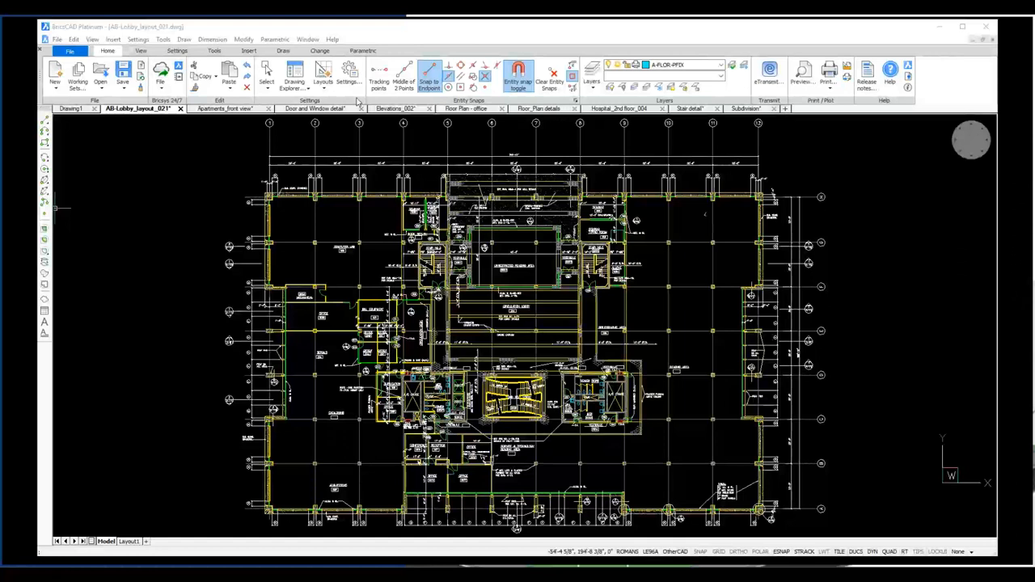
- Add the Desktop\DWGs_OtherCAD folder to the support file search path in Settings
click(349, 81)
text(support file)
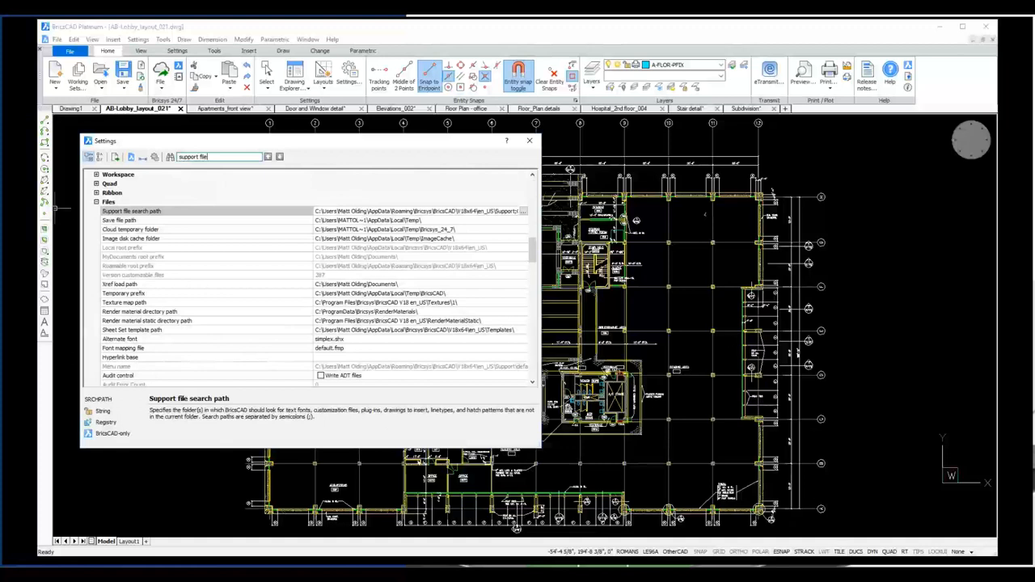
click(523, 212)
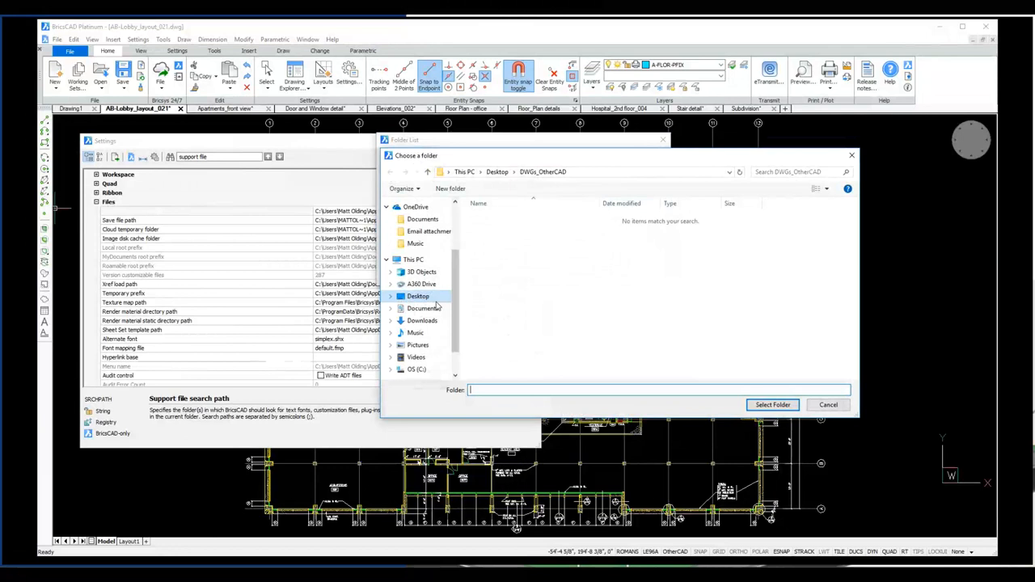
click(772, 404)
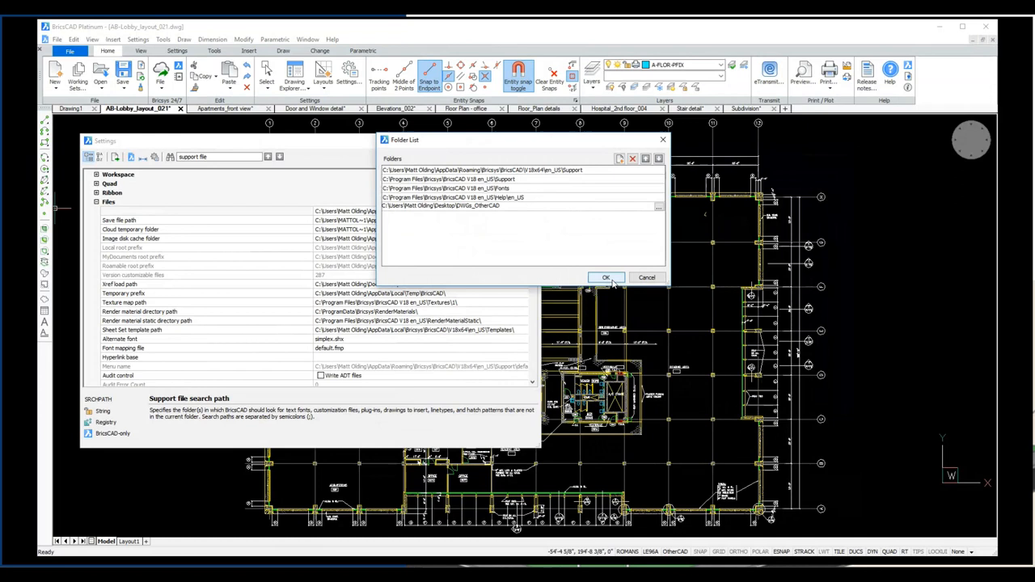
click(606, 278)
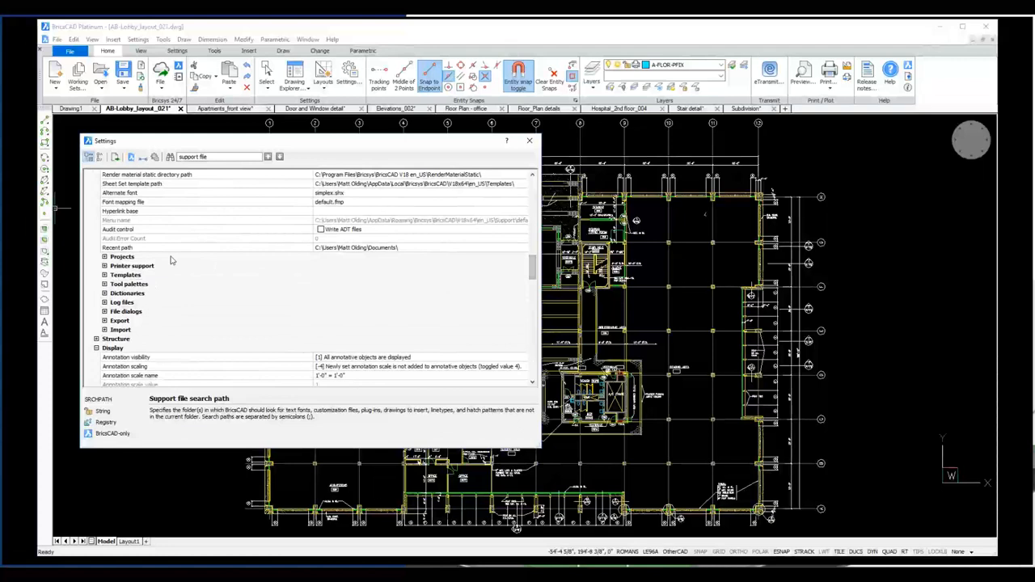
- Review the Printer support print file path and the Length units list, then collapse the Drawing settings tree
click(132, 265)
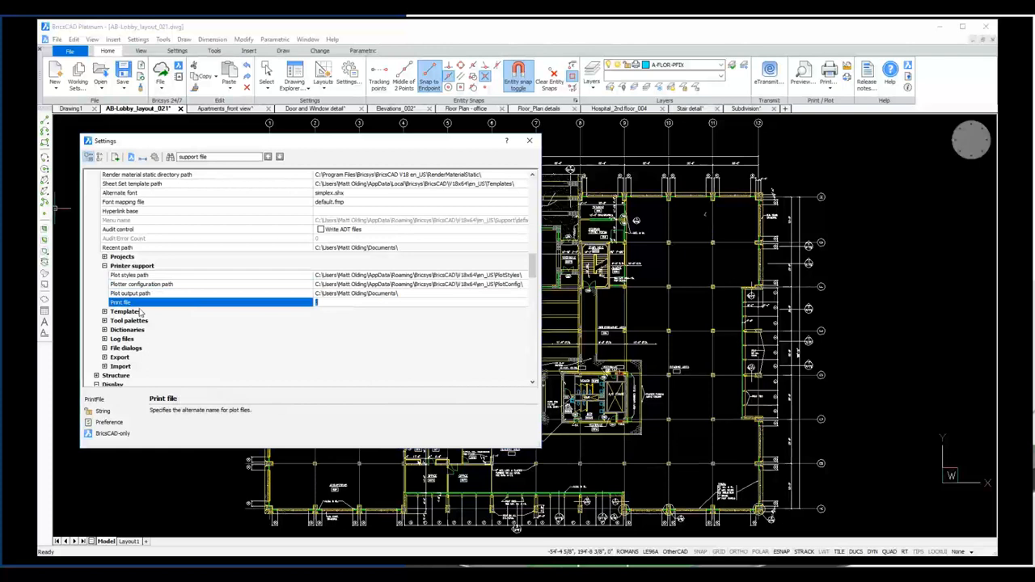
click(104, 311)
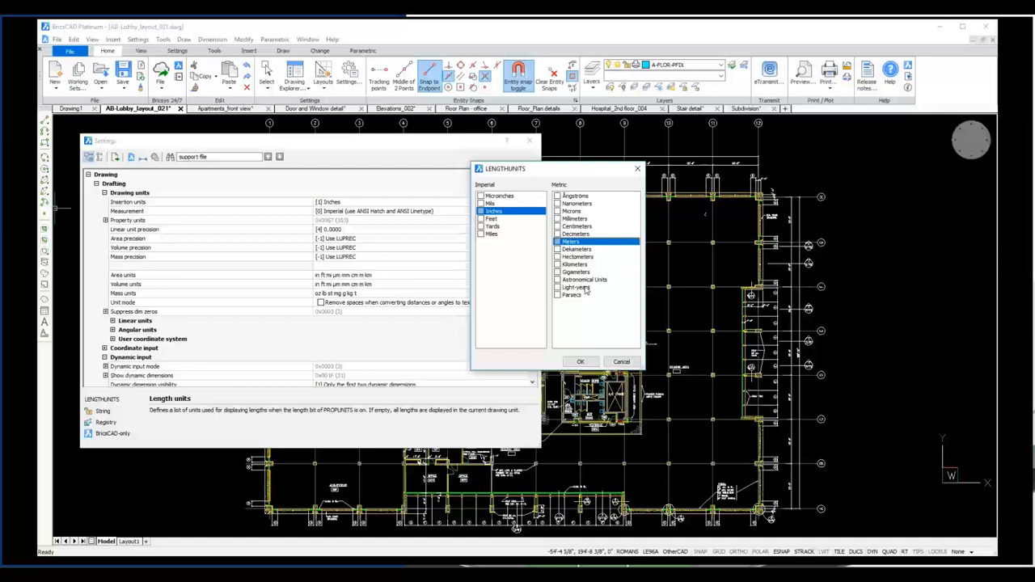
click(580, 362)
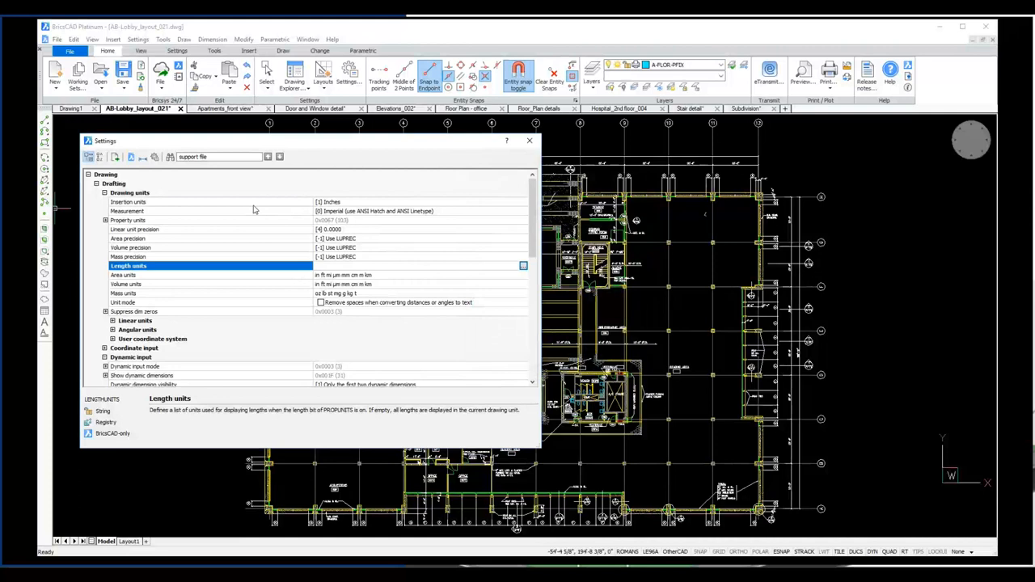
click(96, 174)
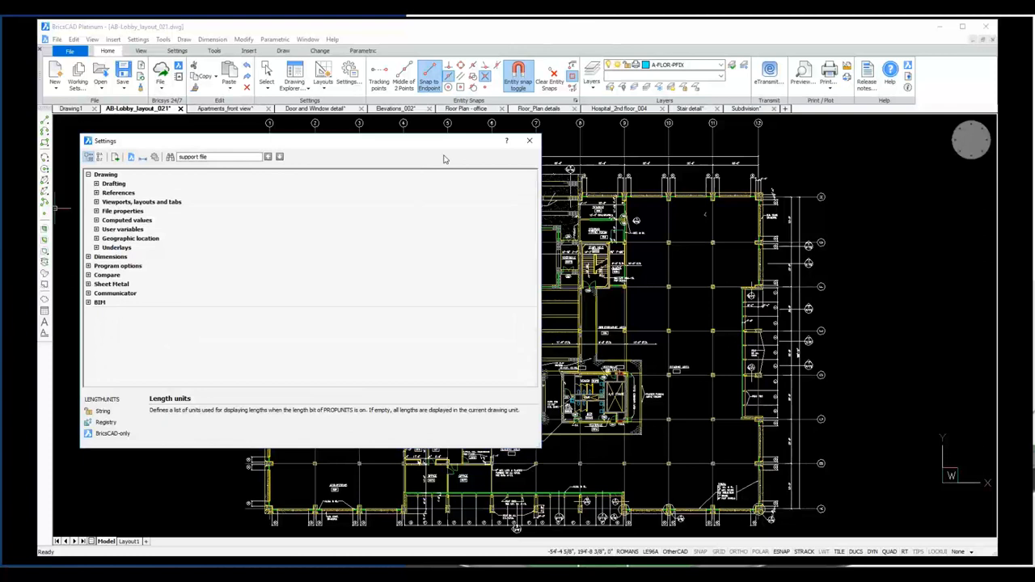
- Close Settings and drop down the Drawing Explorer category list on the Home ribbon
click(529, 140)
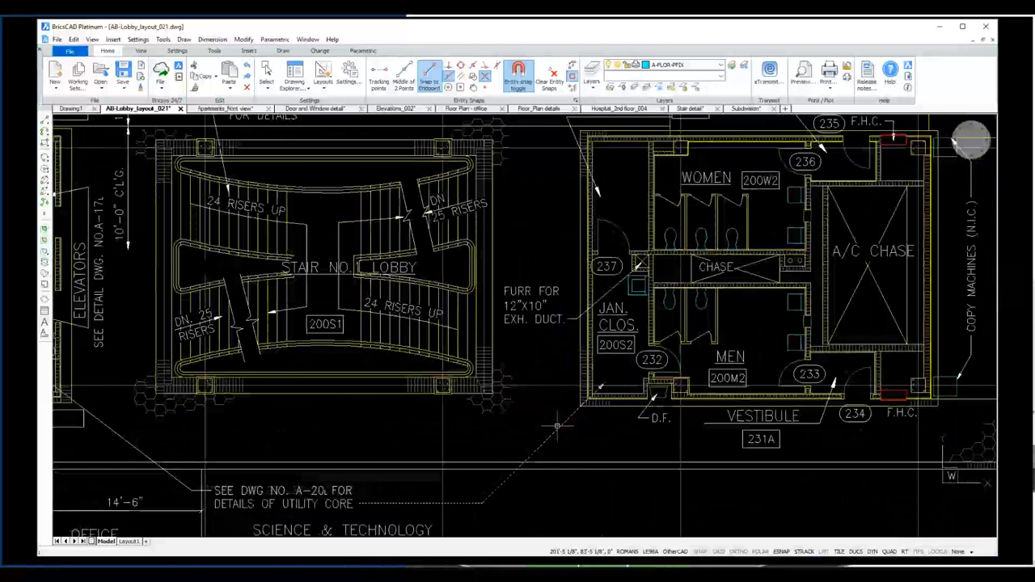
click(295, 73)
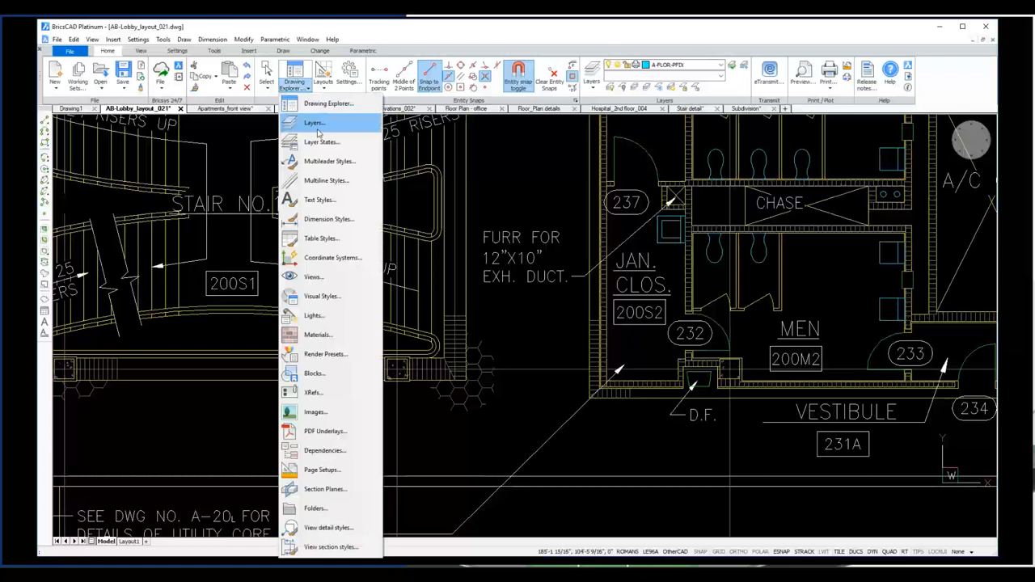
- Browse the lobby drawing's layers, dimension styles and blocks in Drawing Explorer, previewing one block
click(314, 122)
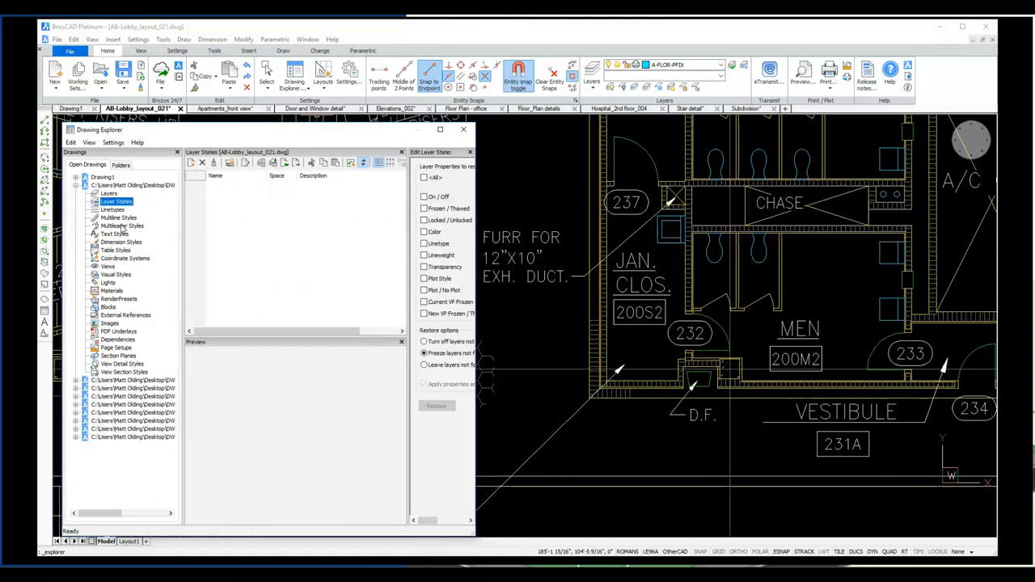
click(122, 241)
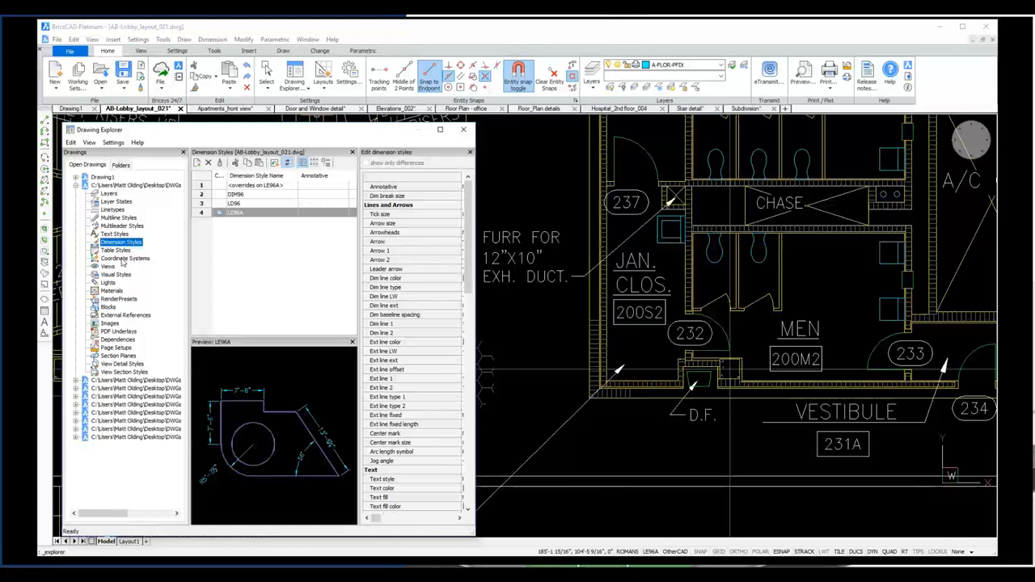
click(108, 306)
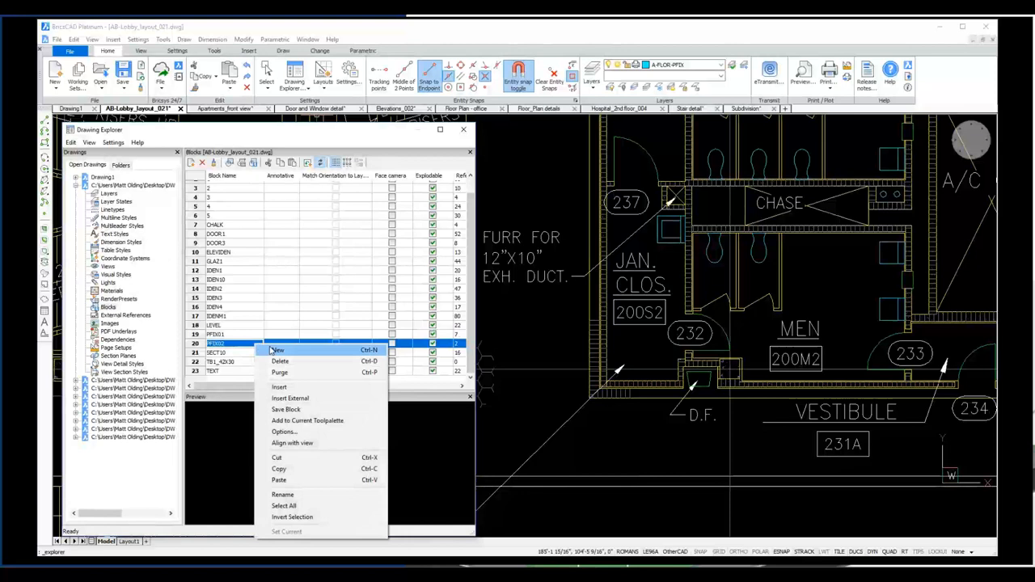
click(279, 387)
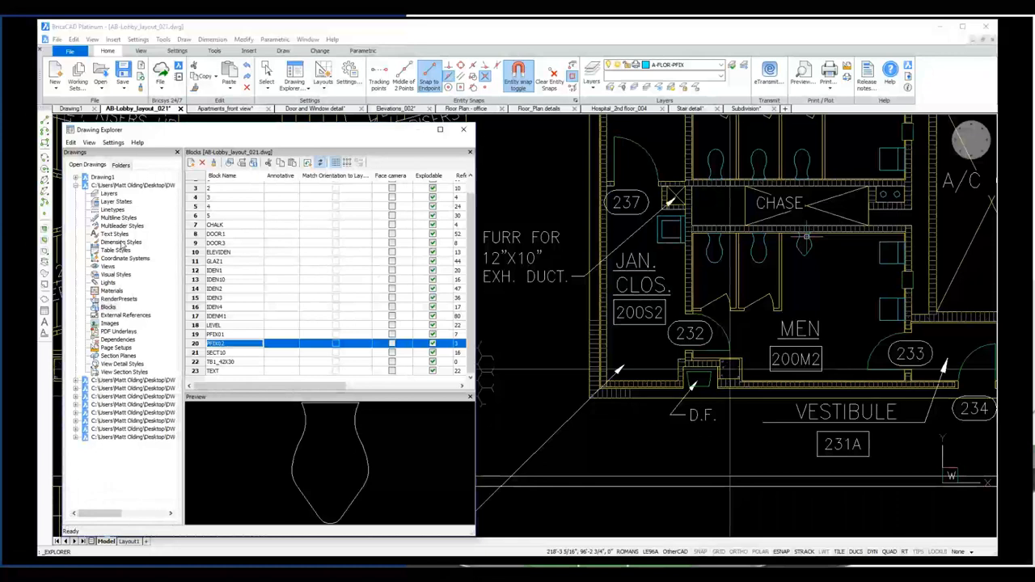
- Compare the lobby and Stair detail dimension styles for LE96A, then return to the lobby Layers node
click(121, 241)
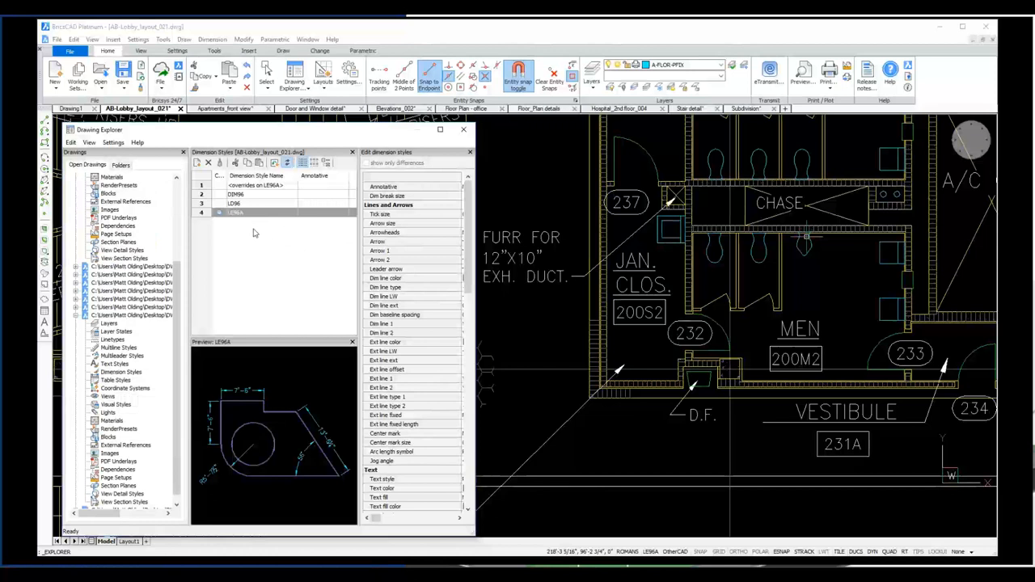
click(689, 109)
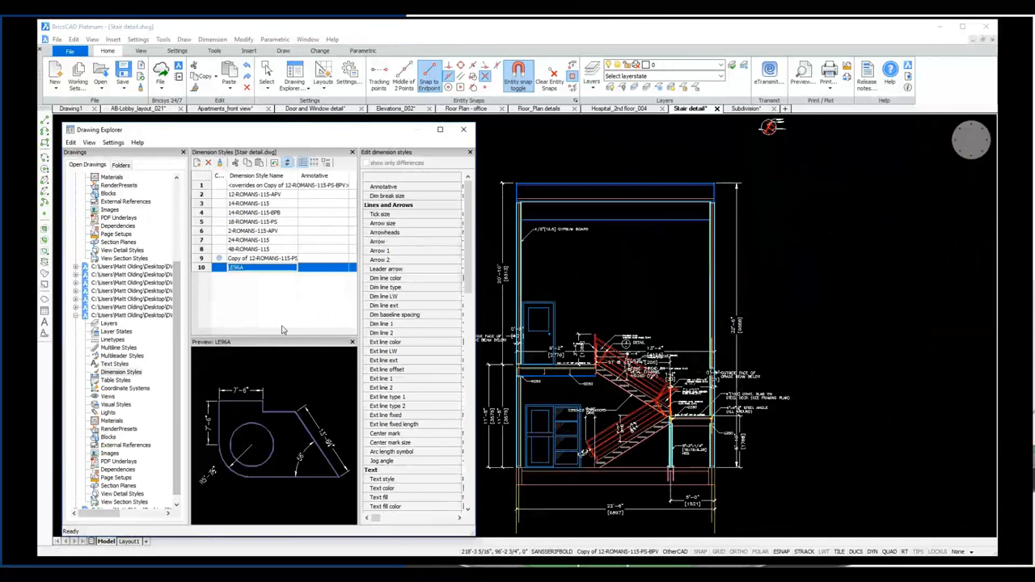
click(261, 258)
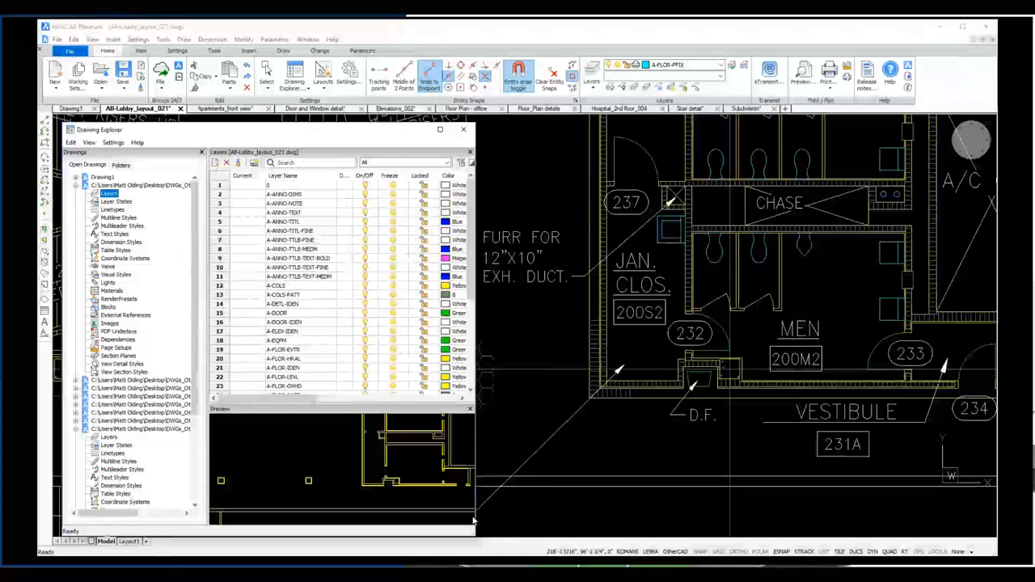
- Filter the lobby layers by 'wall', clear the filter and close Drawing Explorer
text(wall)
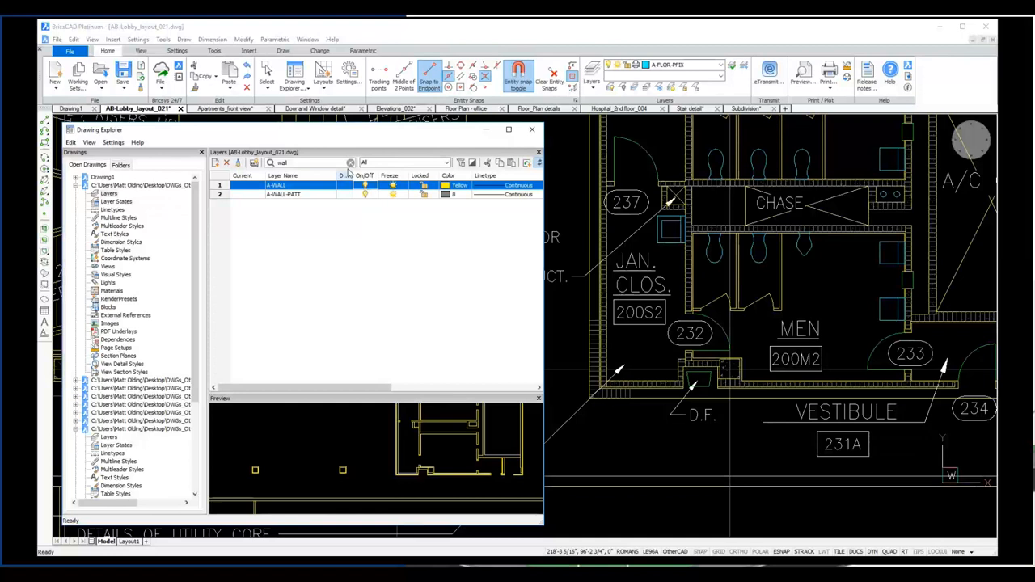
click(350, 162)
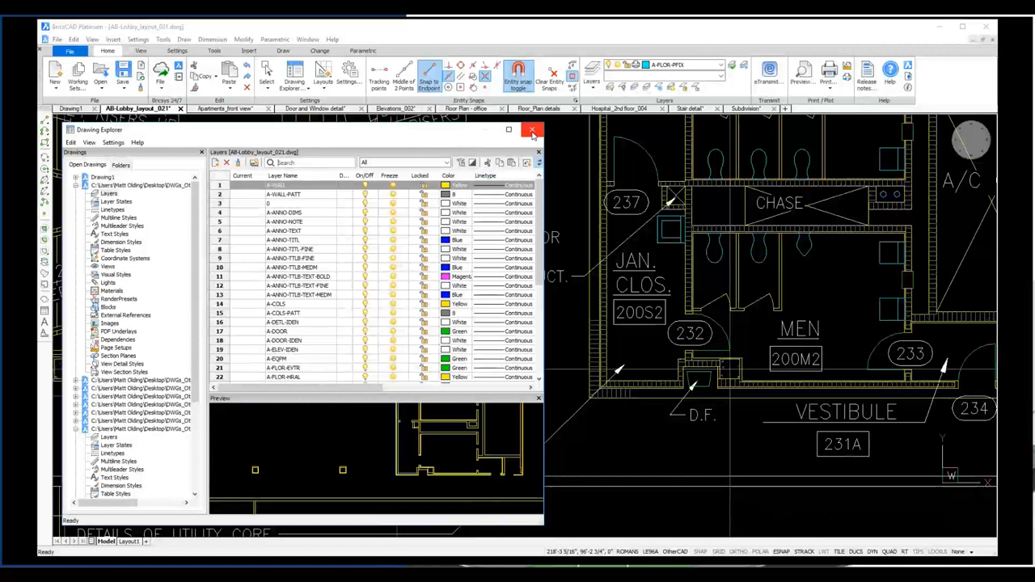
click(532, 130)
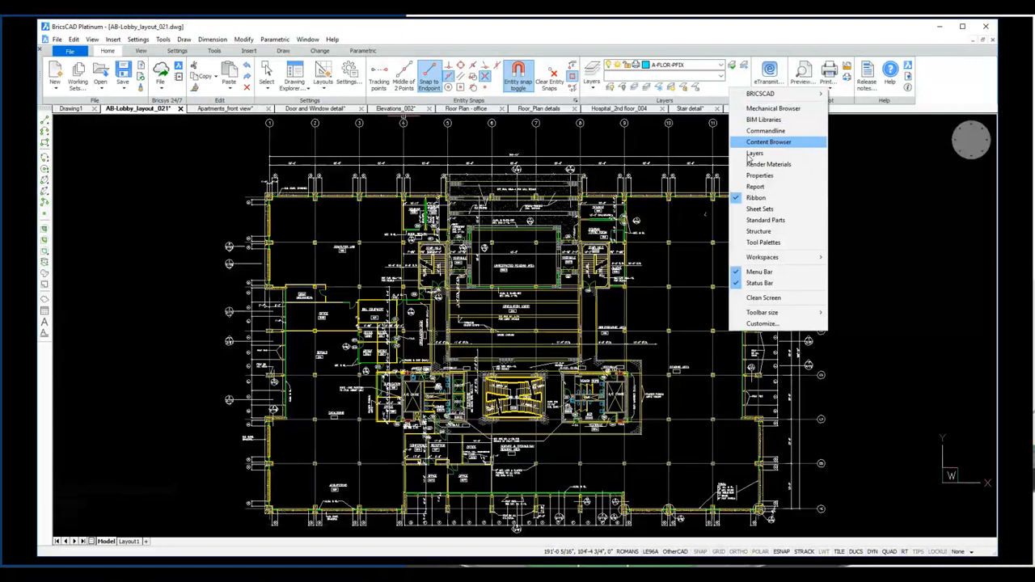
- Browse the Customize dialog's Workspaces, Tablet and Keyboard sections
click(763, 324)
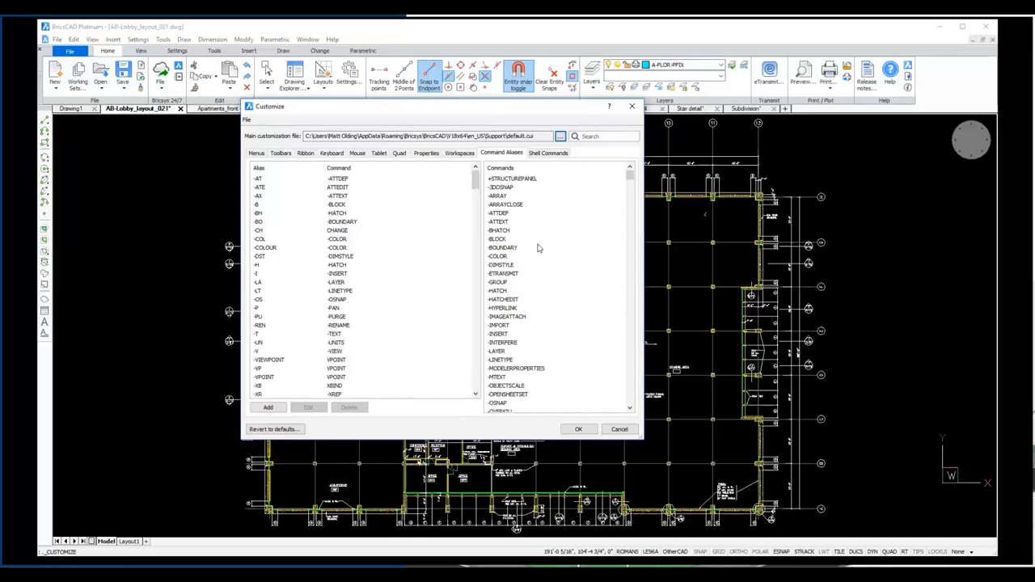
click(460, 153)
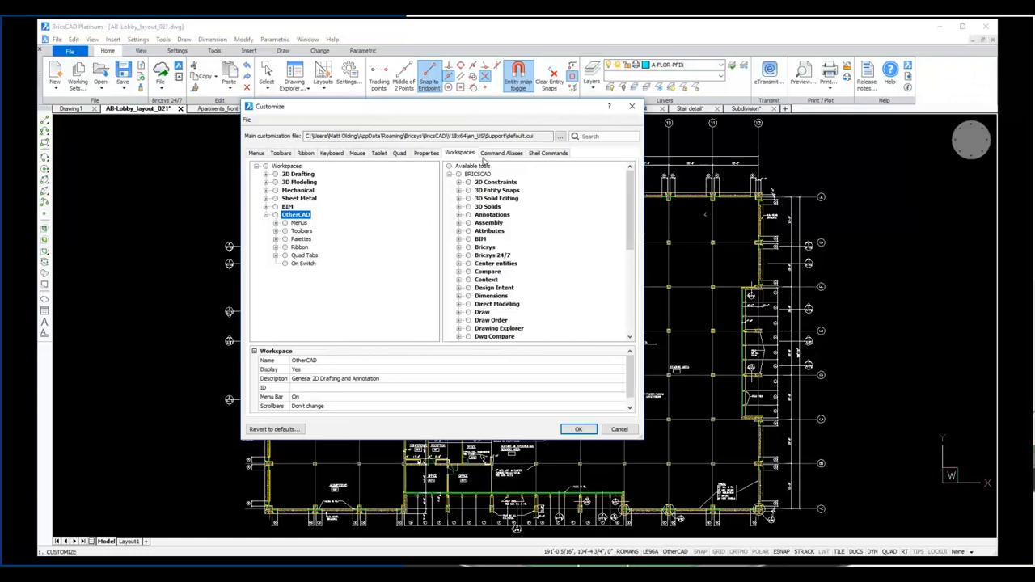
click(501, 153)
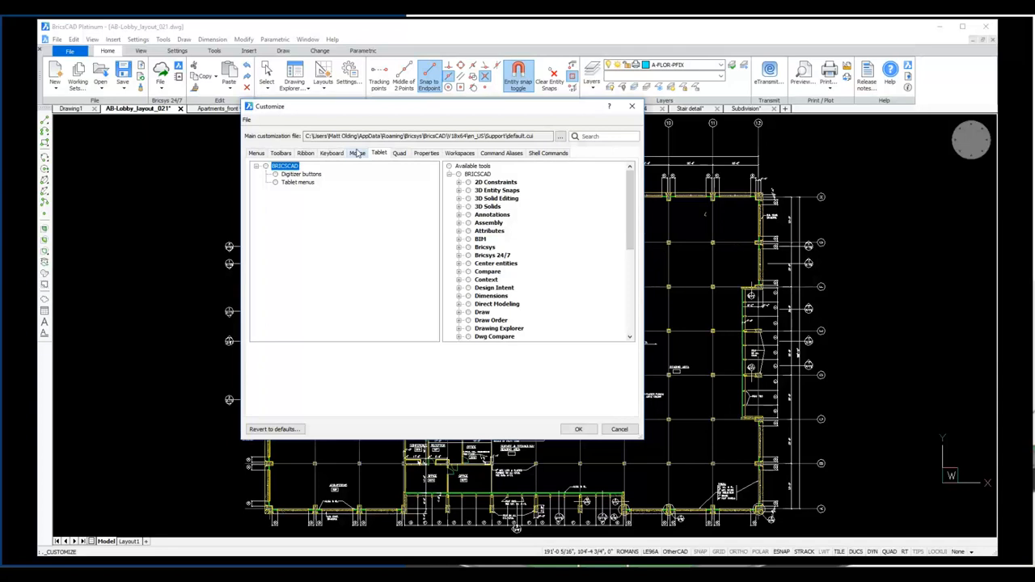
click(331, 153)
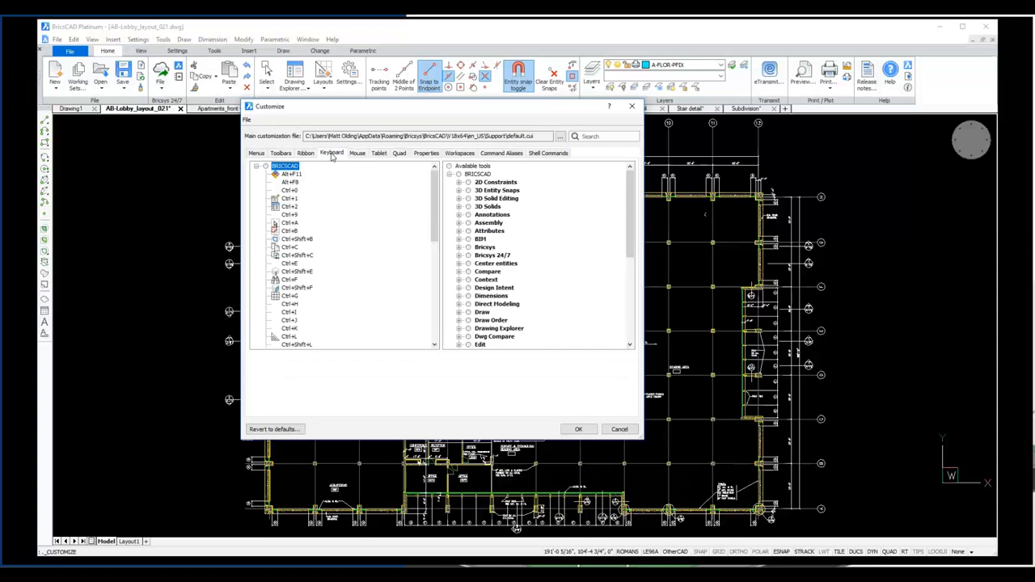
- Reach the Ribbon tabs tree via Toolbars and inspect the Home 2D ribbon tab entry
click(279, 153)
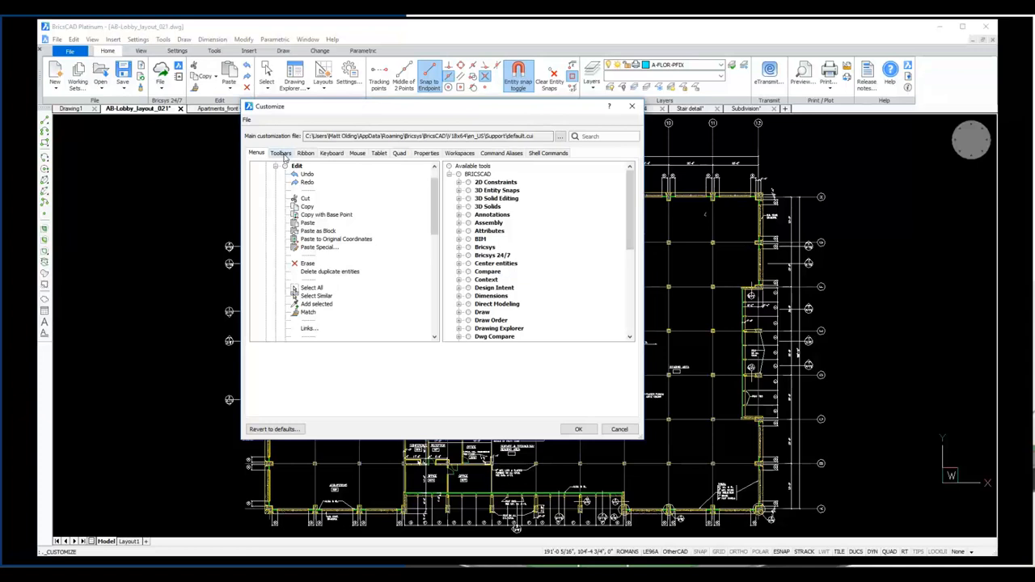
click(305, 153)
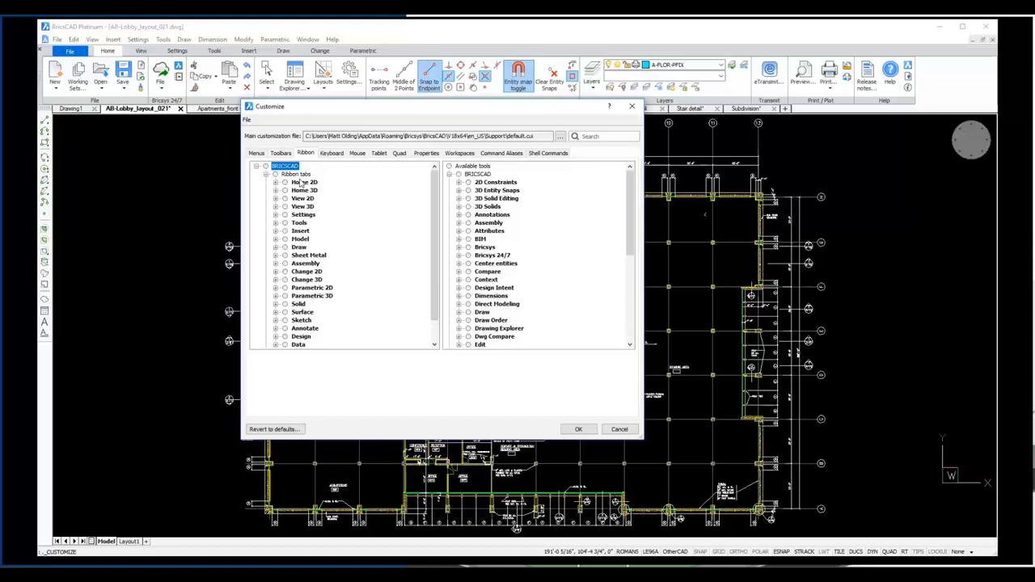
click(311, 238)
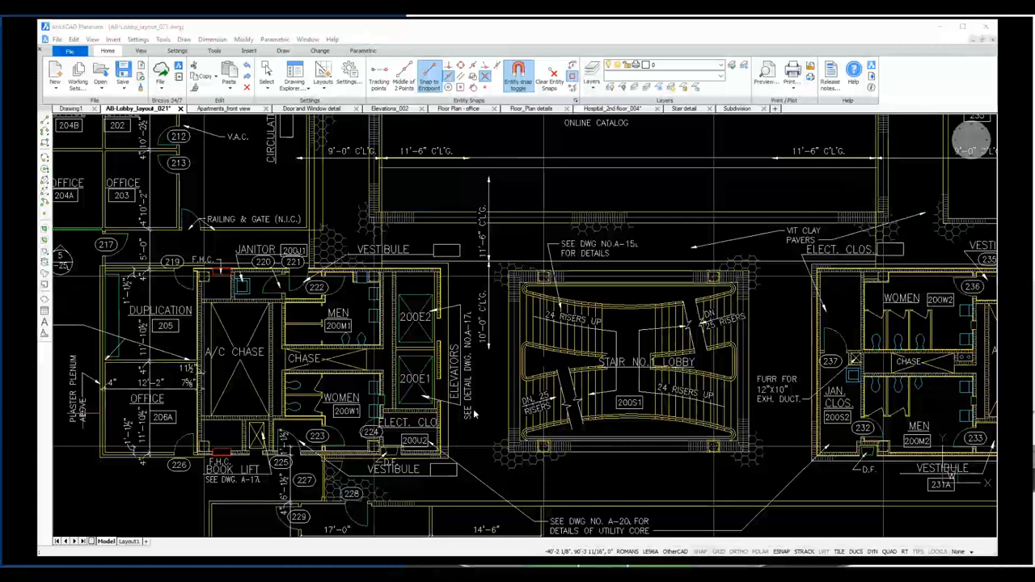
scroll(up, 3)
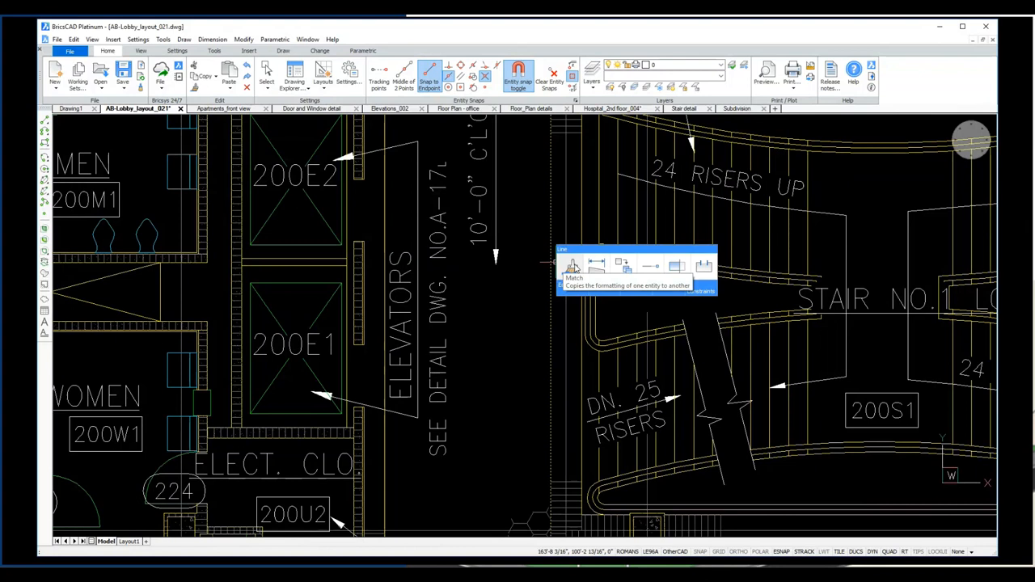
mouse_move(676, 267)
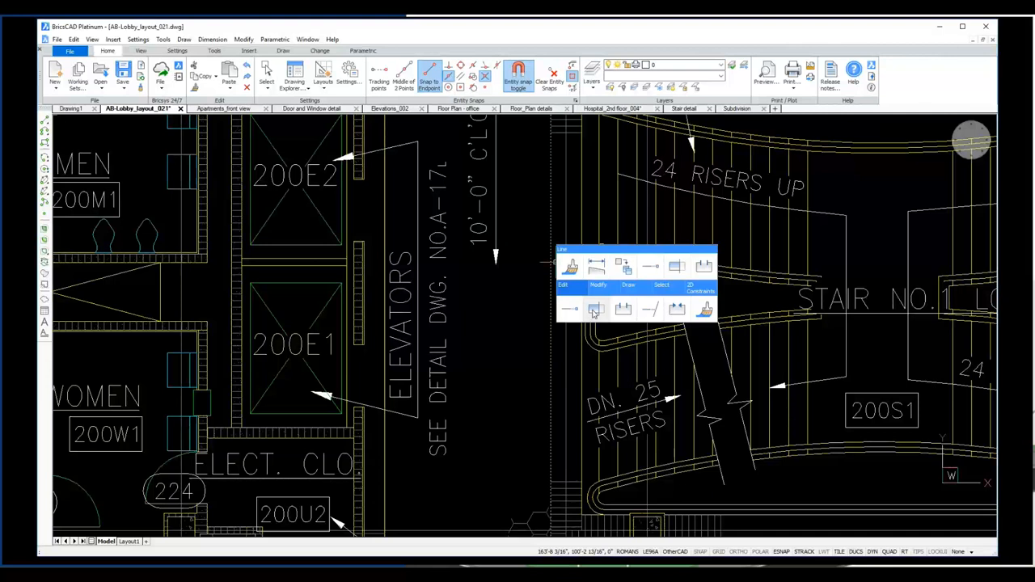
click(598, 285)
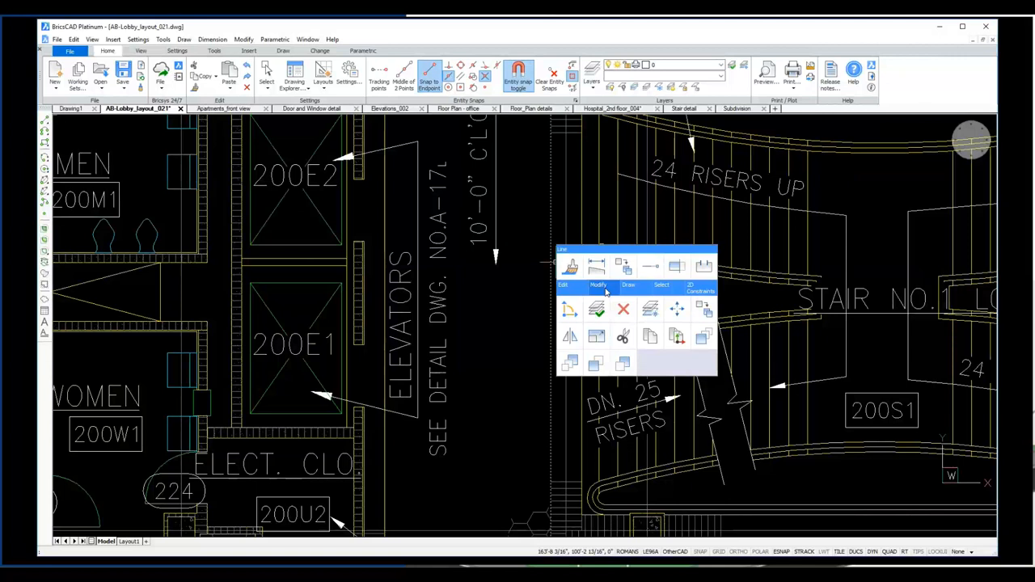
mouse_move(596, 337)
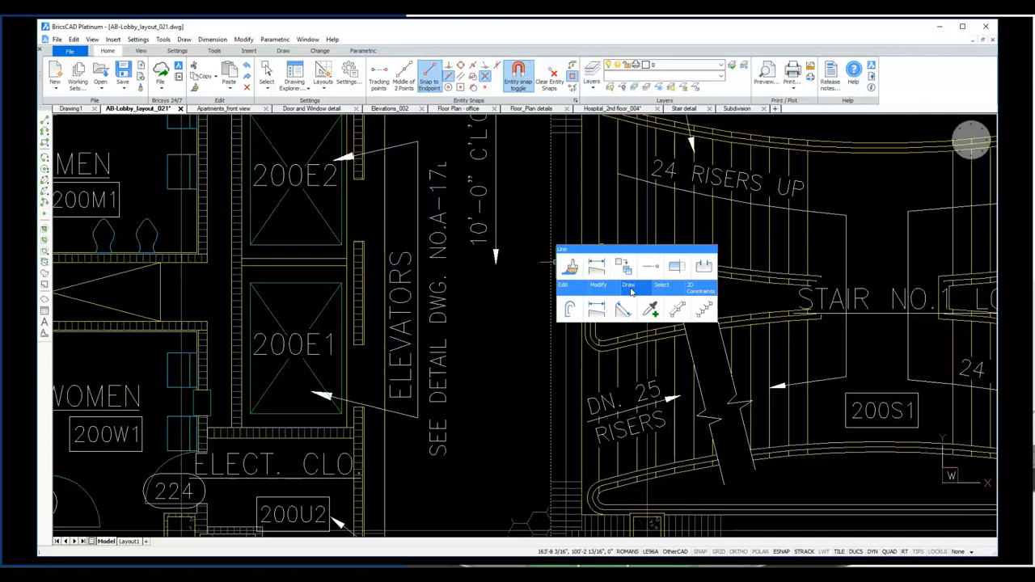
click(701, 287)
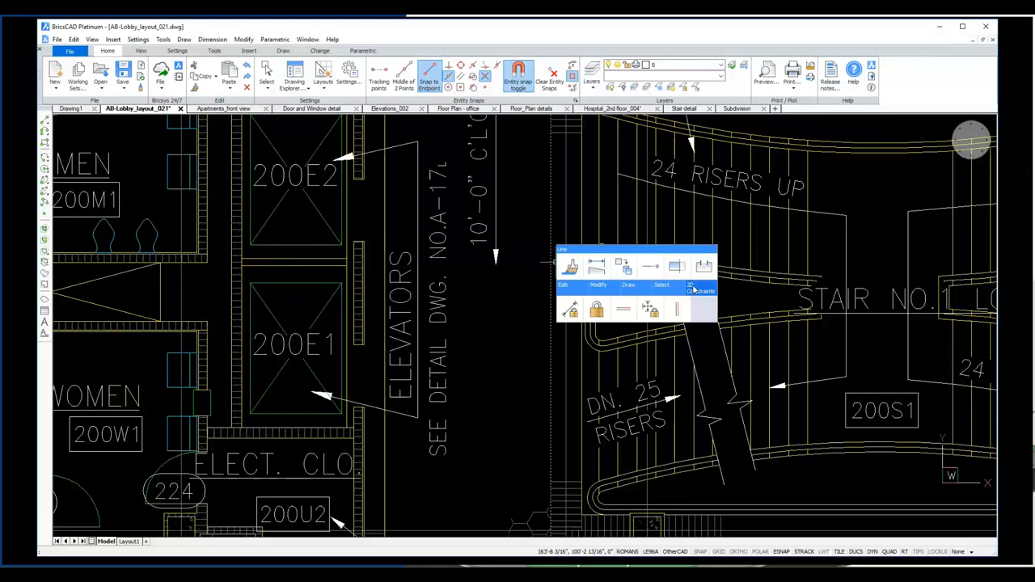
click(564, 285)
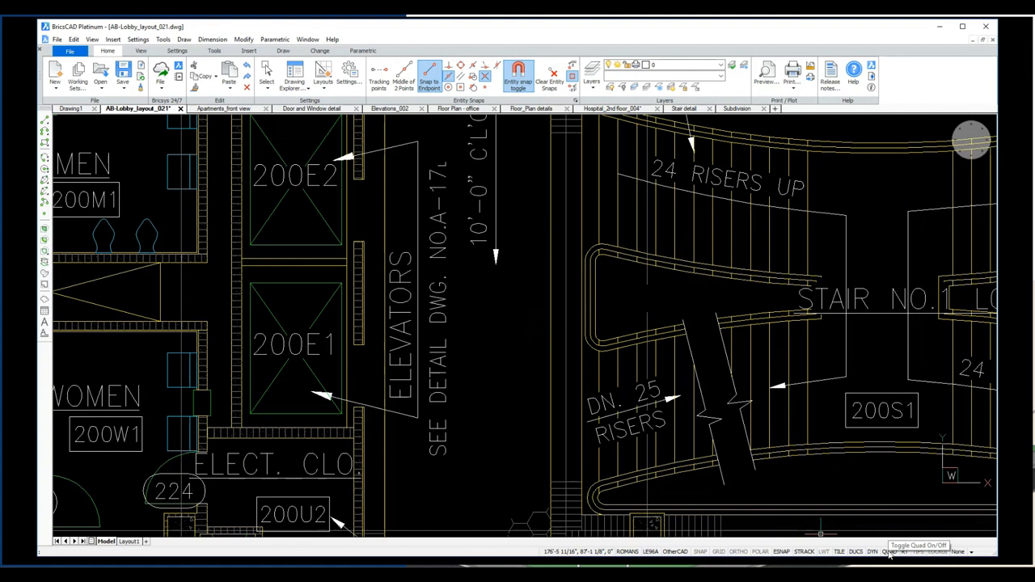
mouse_move(501, 358)
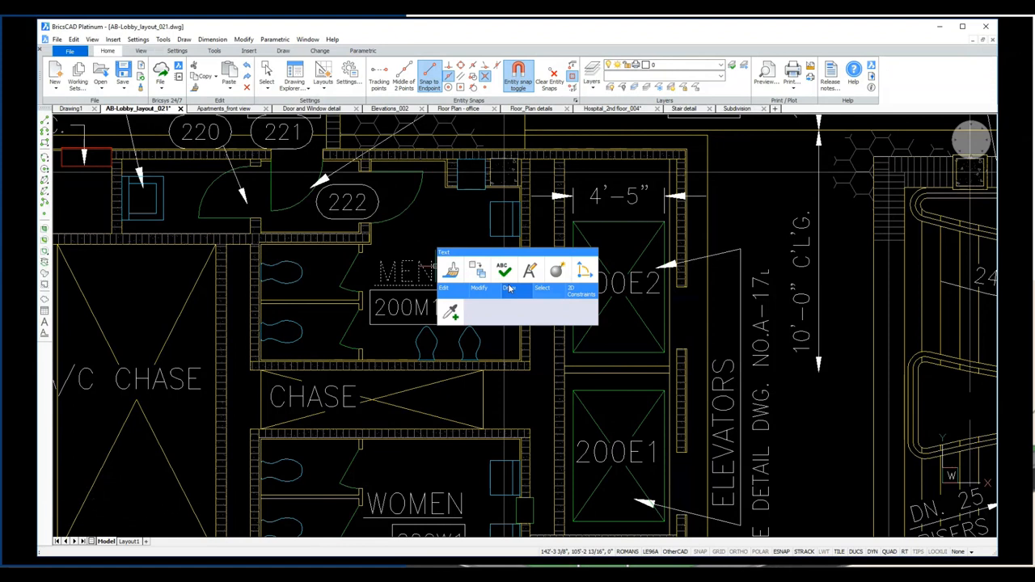
click(613, 109)
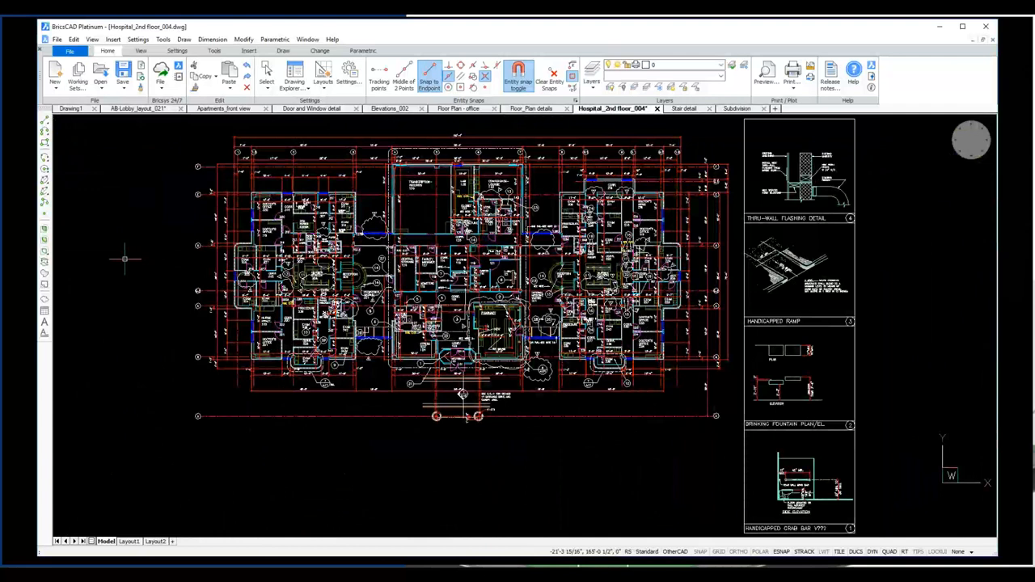
- Turn on Clean Screen from the no-selection Quad
right_click(125, 259)
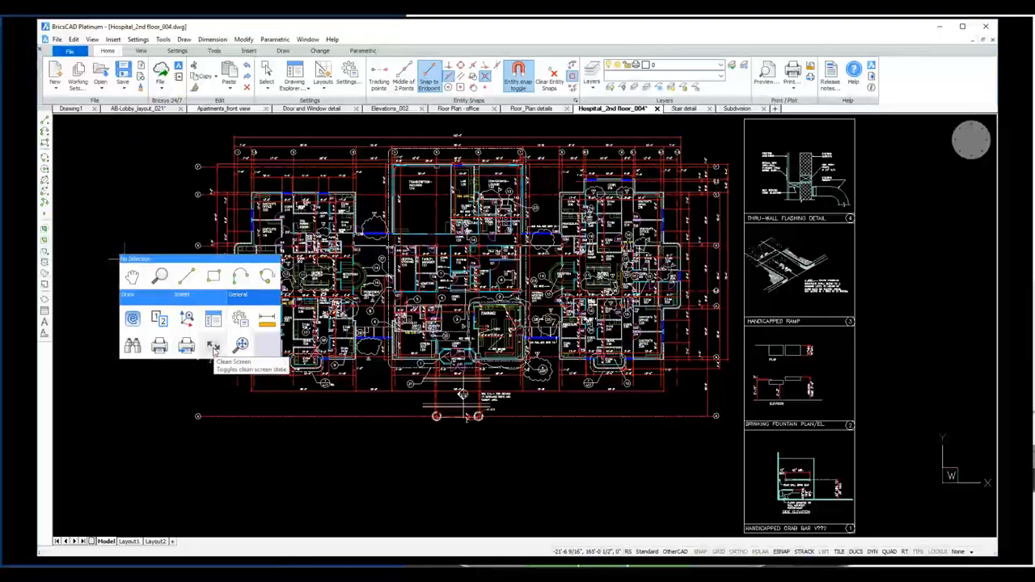
click(213, 345)
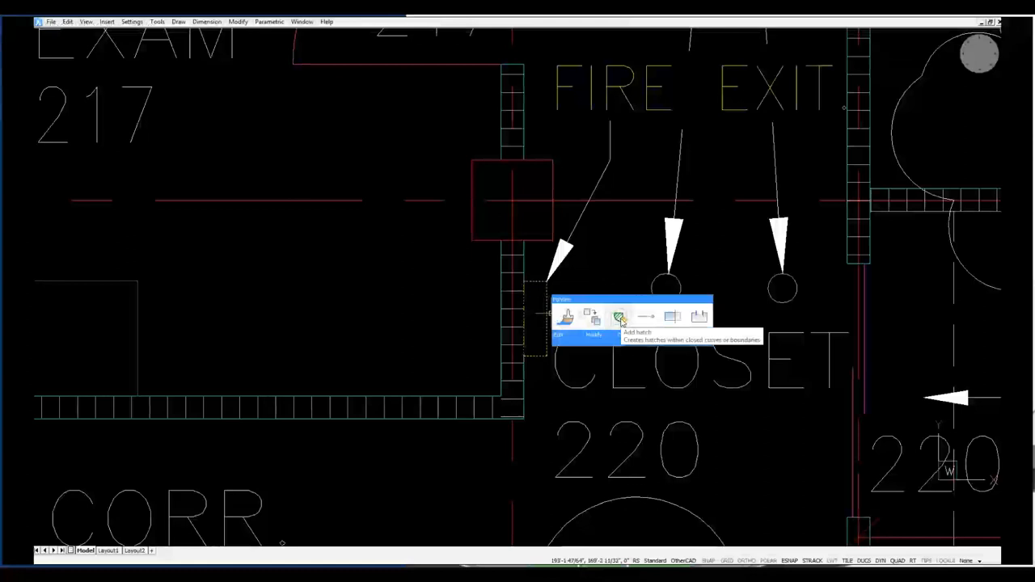
- Review the hatch's pattern properties in Hatch Edit and close it
click(620, 316)
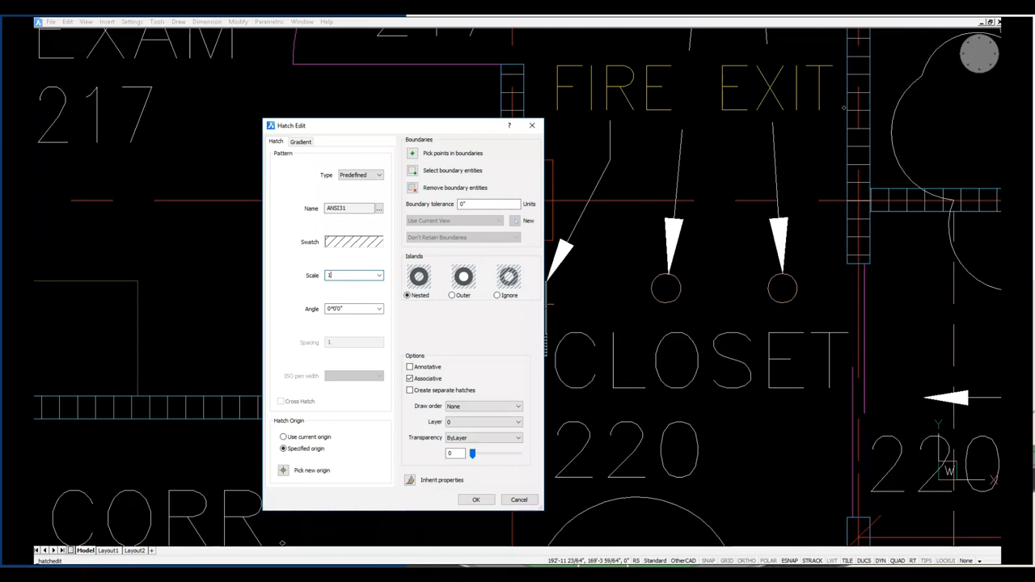
click(476, 499)
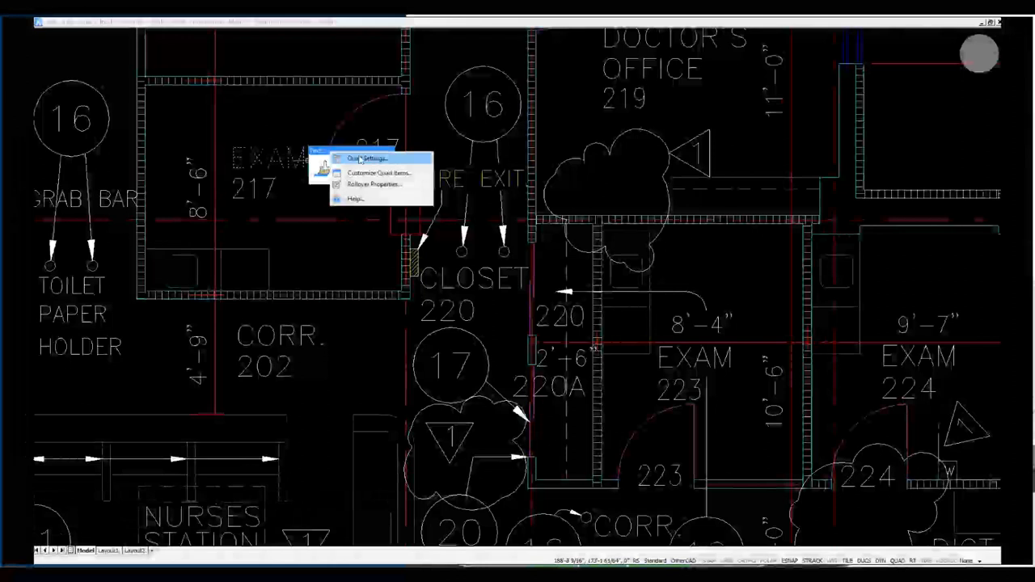
- Look up the Quad icon space setting in Quad Settings and close the dialog
click(366, 158)
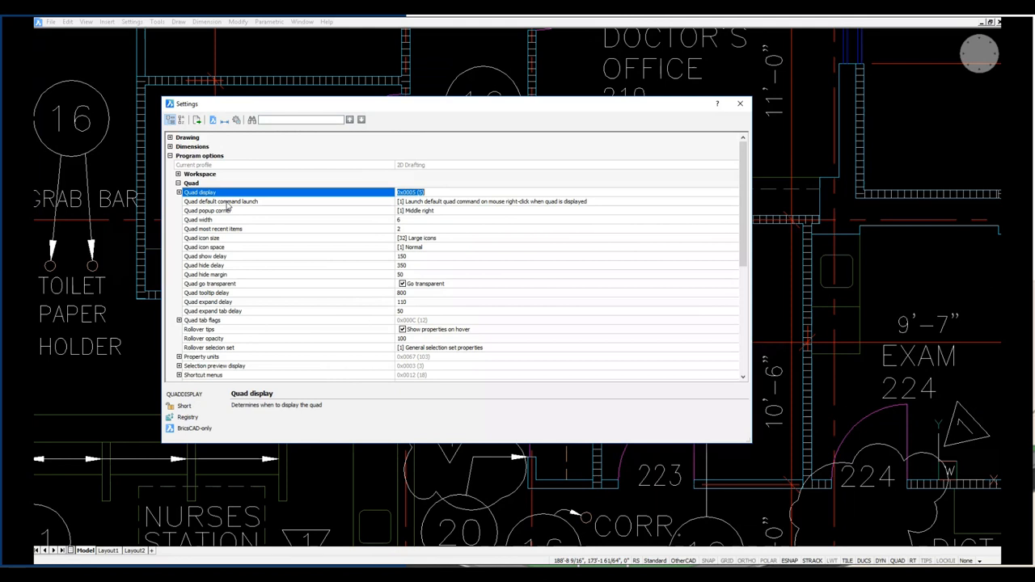
click(283, 248)
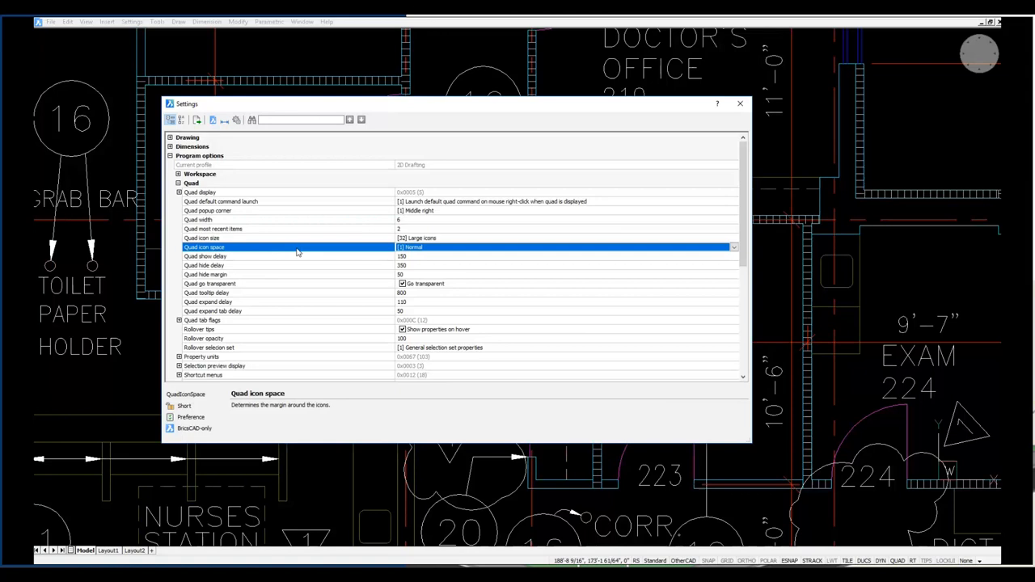
mouse_move(526, 268)
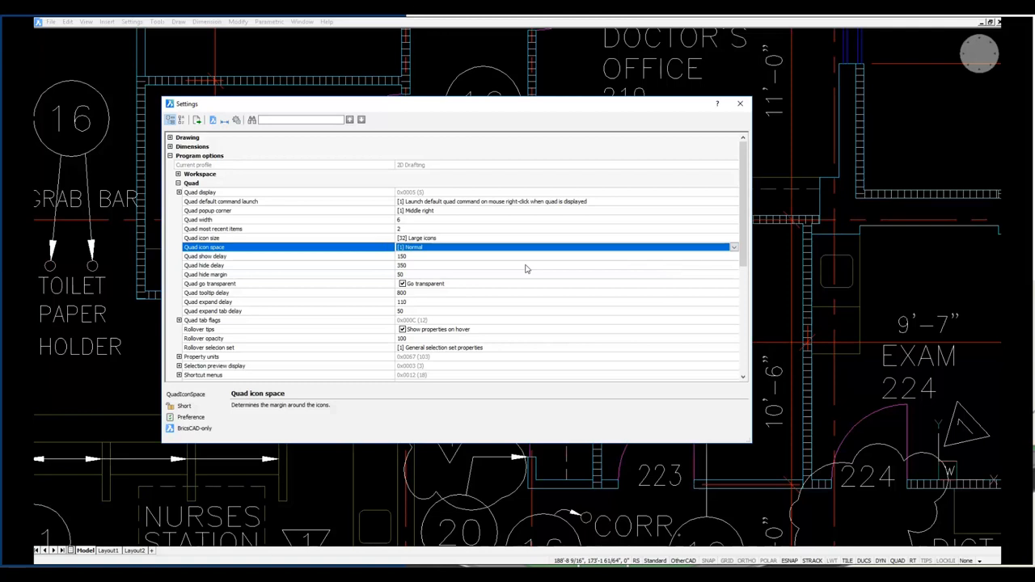
click(205, 266)
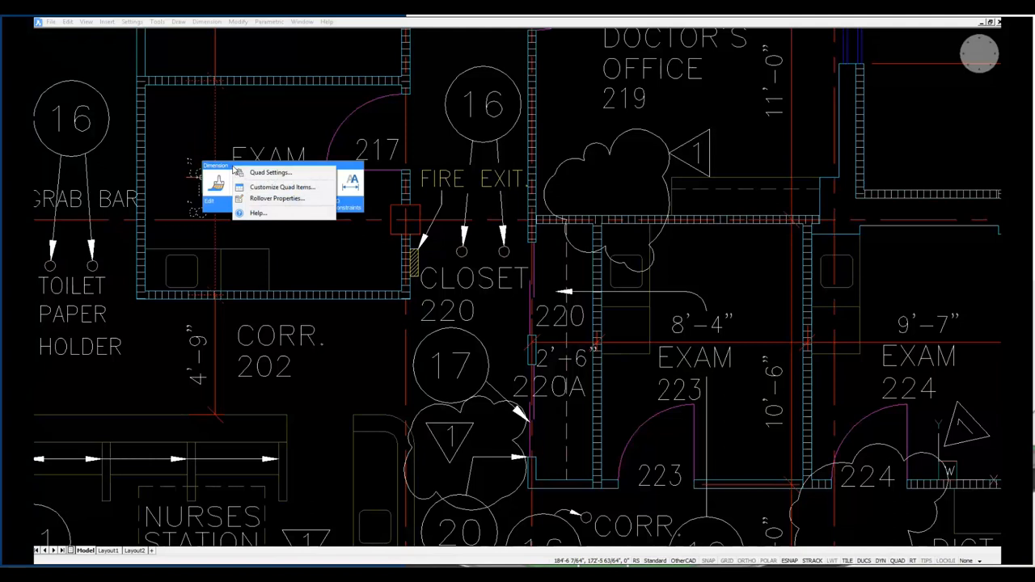
- Customize Quad Items, then view the OtherCAD workspace's Quad Tabs under Workspaces
click(283, 187)
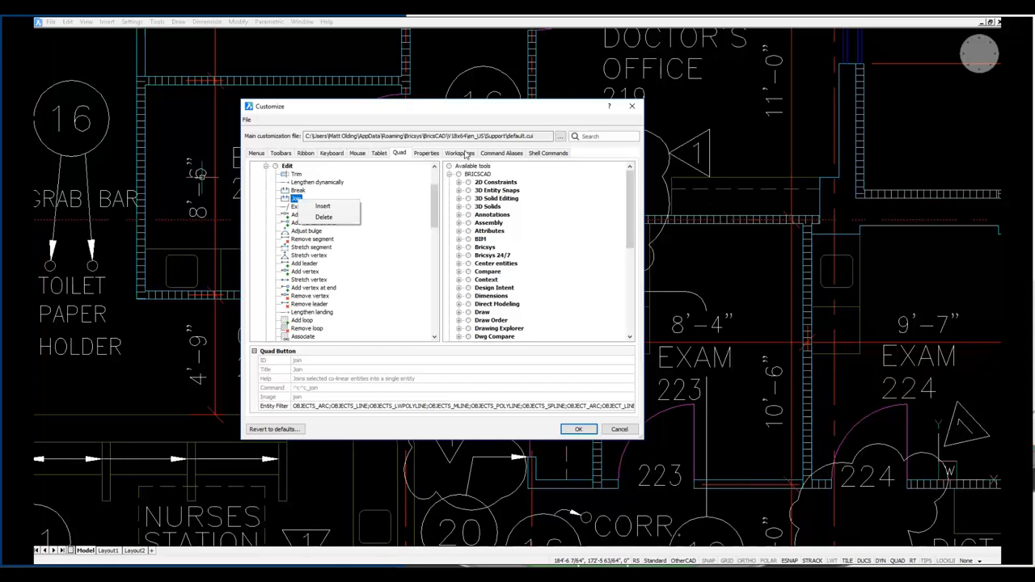
click(460, 153)
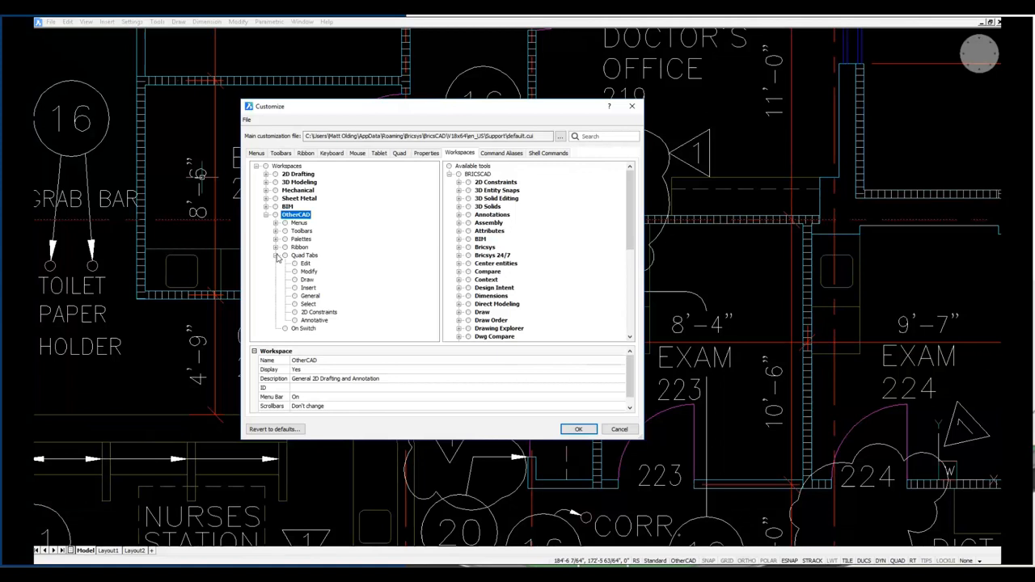